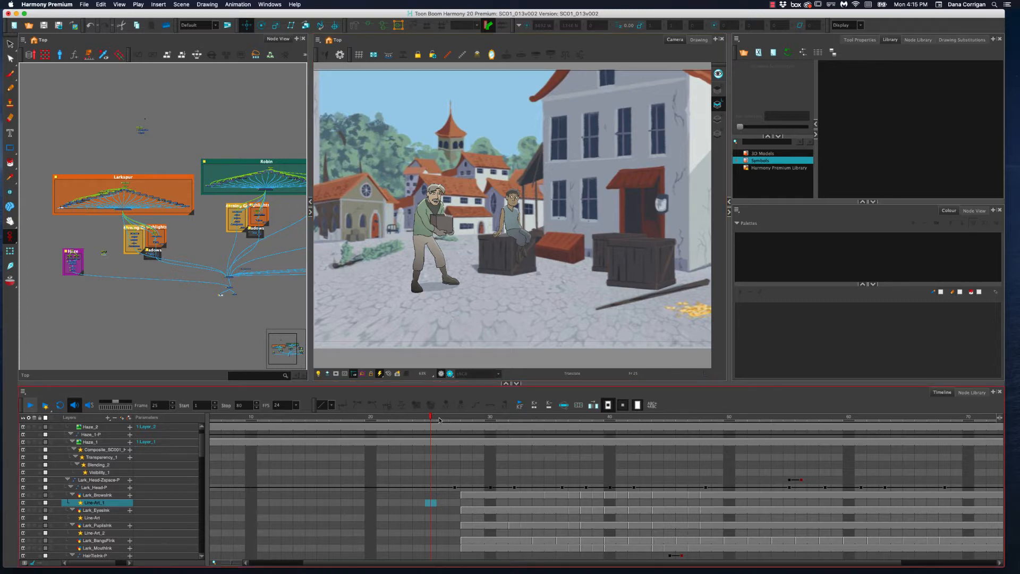
Scrub ahead to the frame where the silhouetted Larkspur enters the street.
{"action": "left_click", "coordinate": [453, 425]}
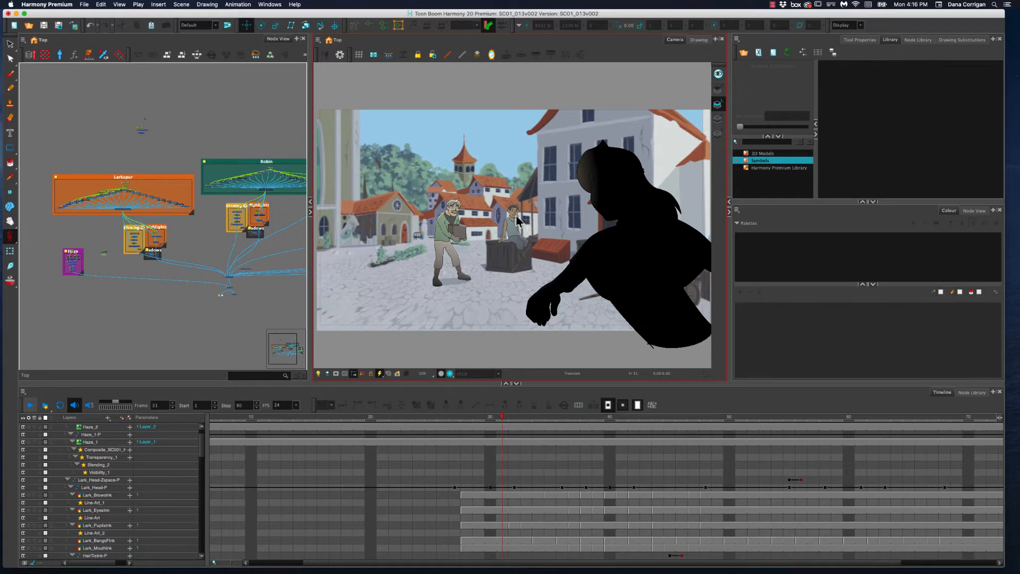
{"action": "mouse_move", "coordinate": [547, 254]}
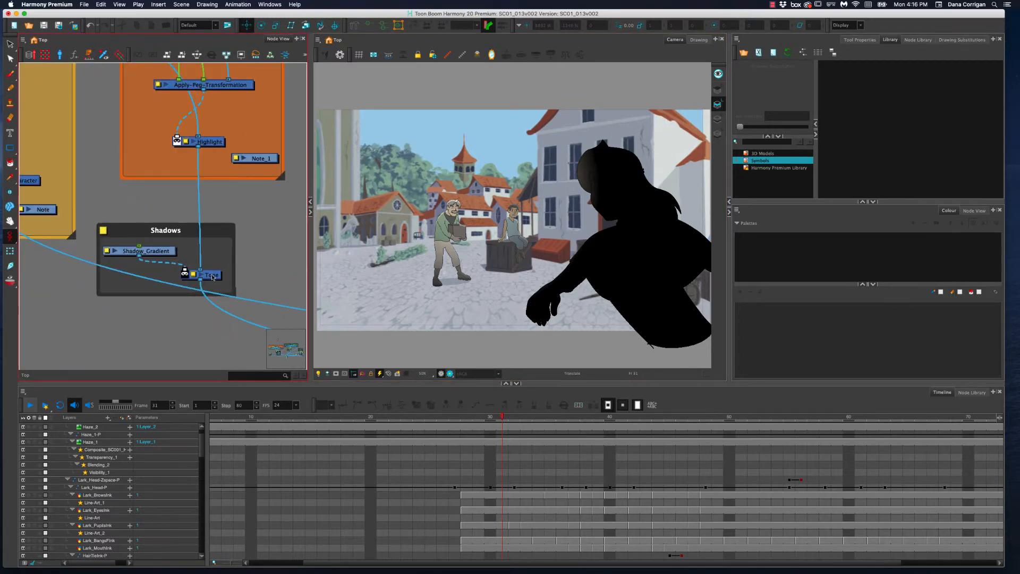
Disable the shadow effect node inside the Shadows backdrop.
{"action": "left_click", "coordinate": [193, 274]}
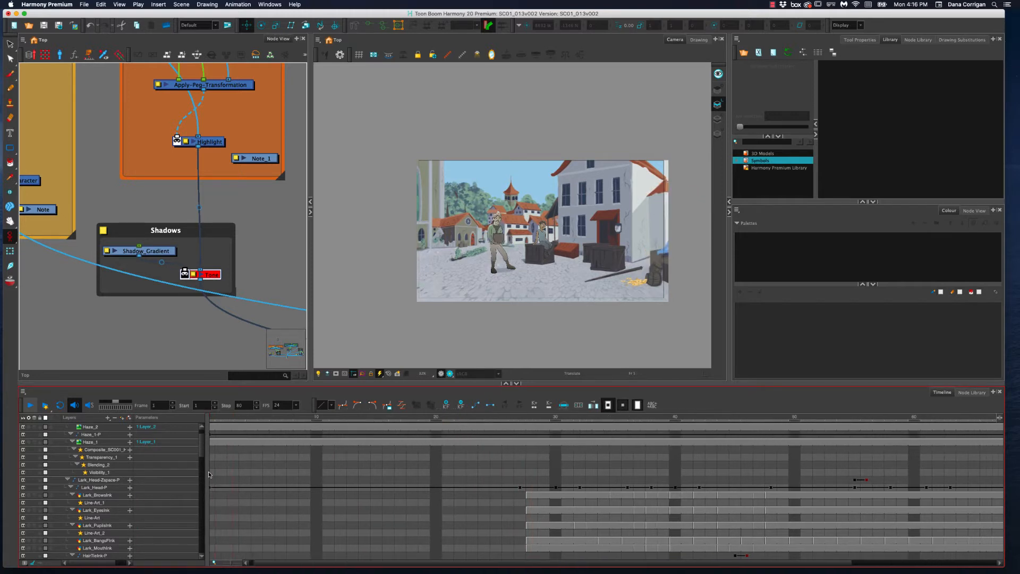
Step from frame 1 to frame 28, where Larkspur's head and fist appear, then reset the view.
{"action": "left_click", "coordinate": [251, 418]}
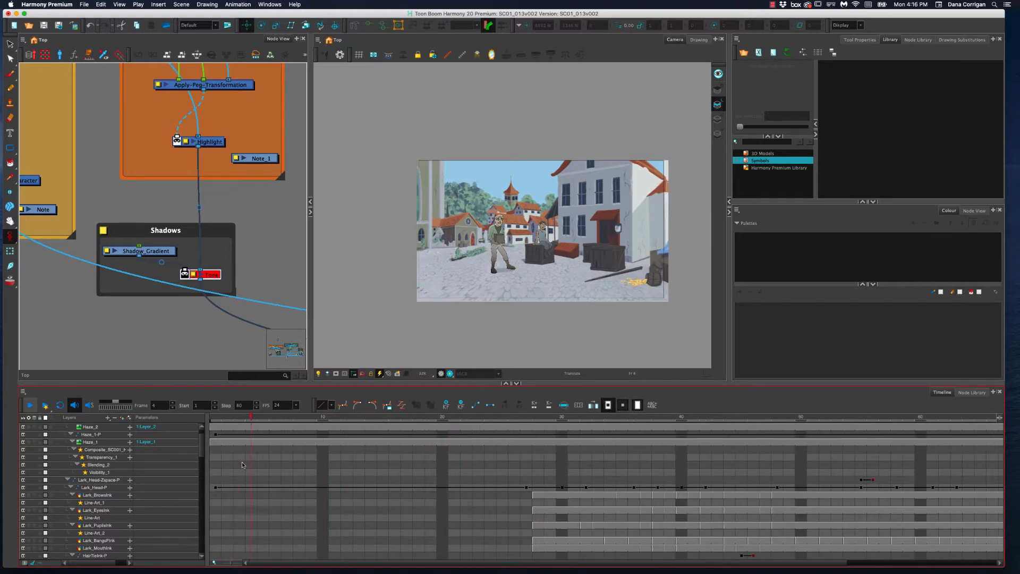
{"action": "left_click", "coordinate": [454, 417]}
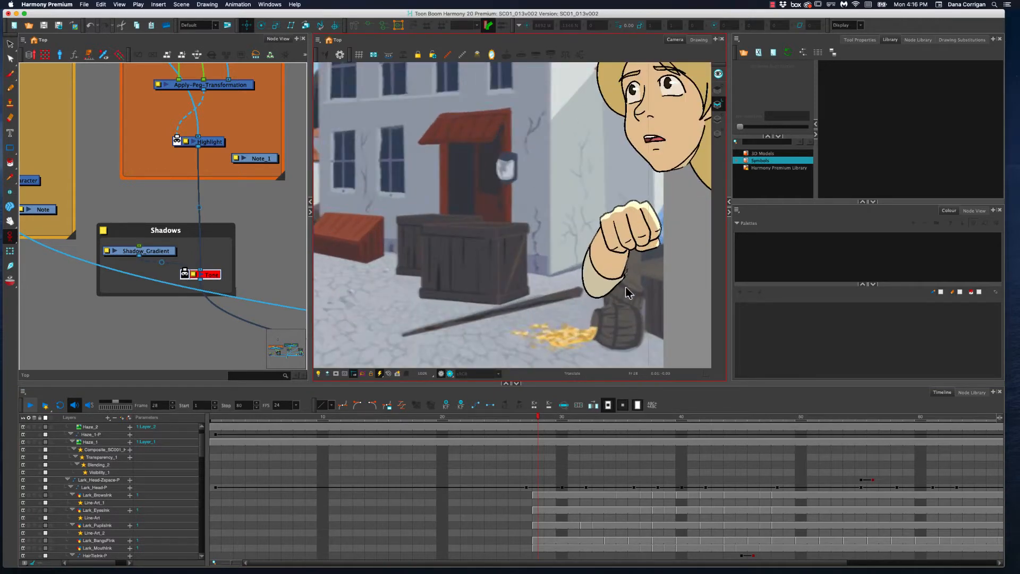
{"action": "left_click", "coordinate": [442, 373]}
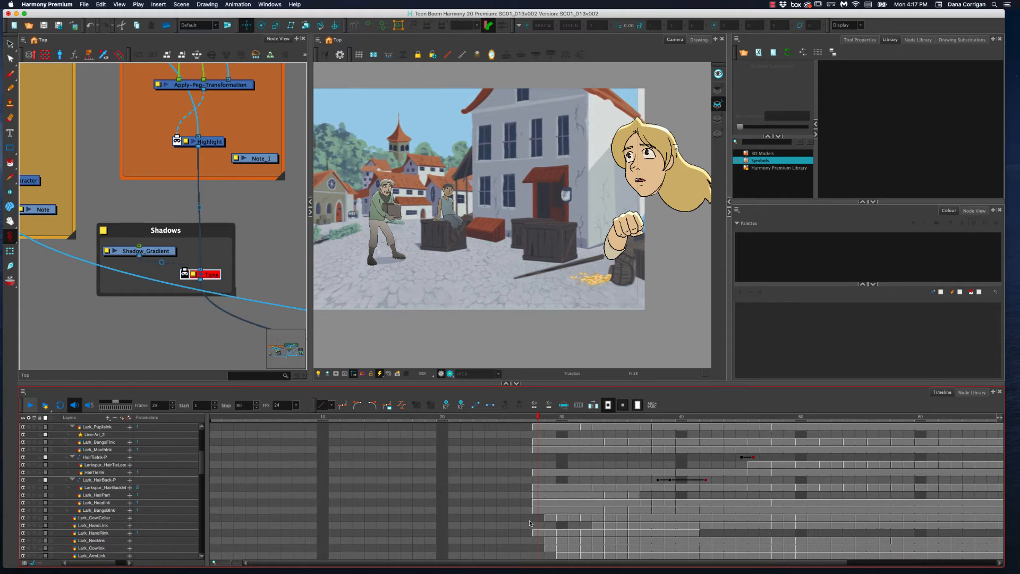
Inspect the Lark_CowlCollar drawing at frame 28, then step ahead to her leaning pose.
{"action": "left_click", "coordinate": [549, 533]}
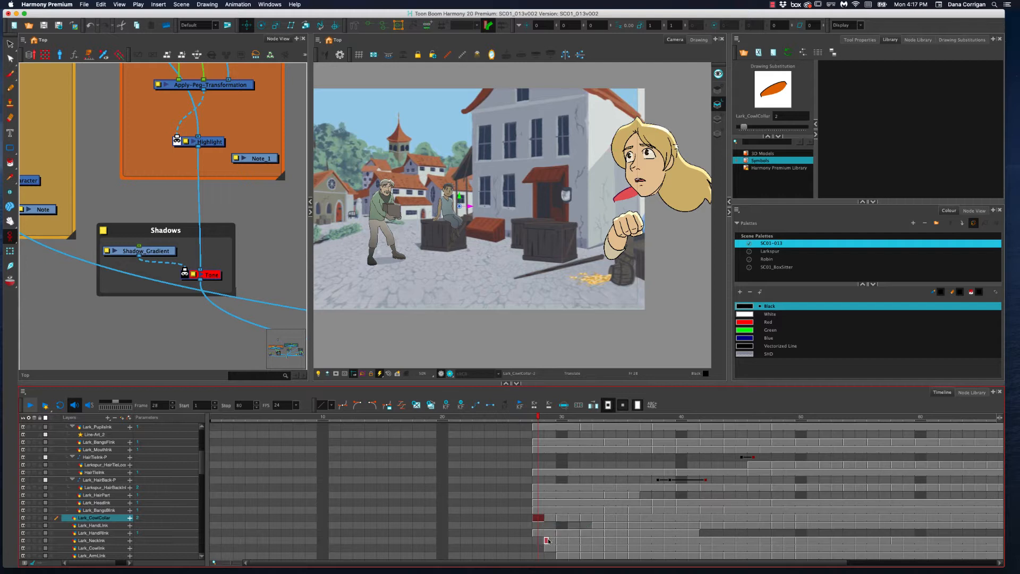
{"action": "left_click", "coordinate": [90, 540]}
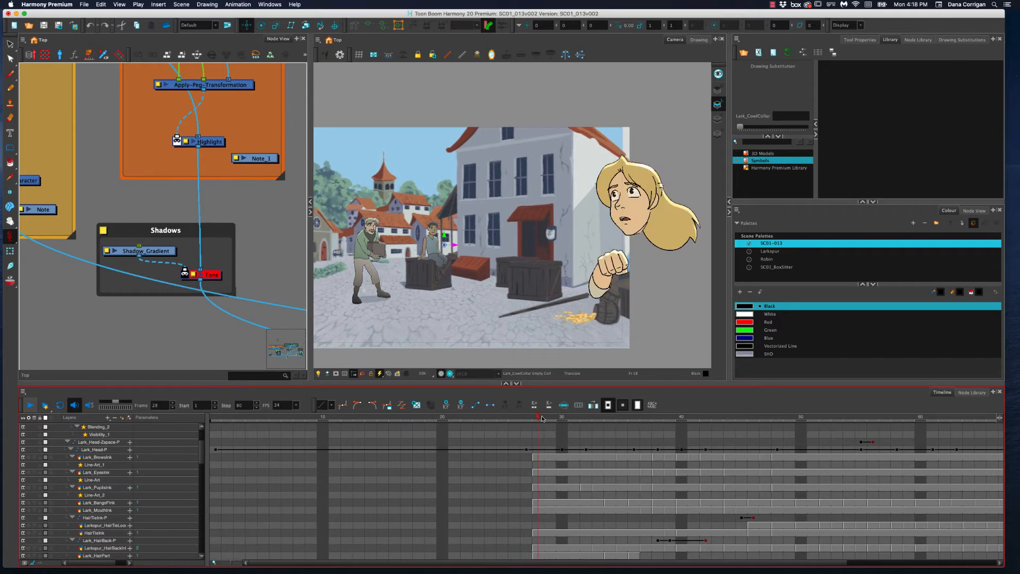
{"action": "left_click", "coordinate": [546, 420]}
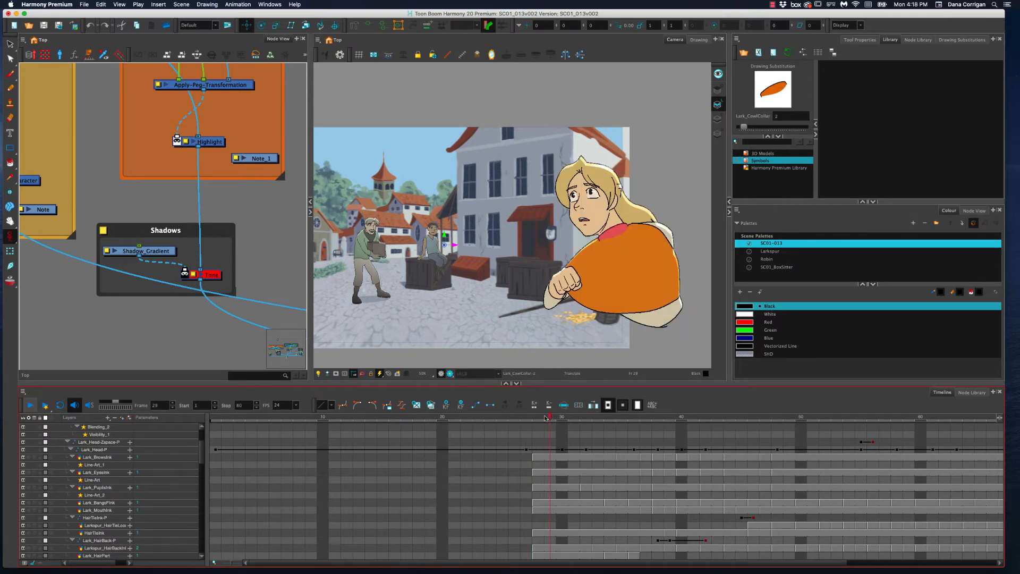
{"action": "left_click", "coordinate": [538, 417]}
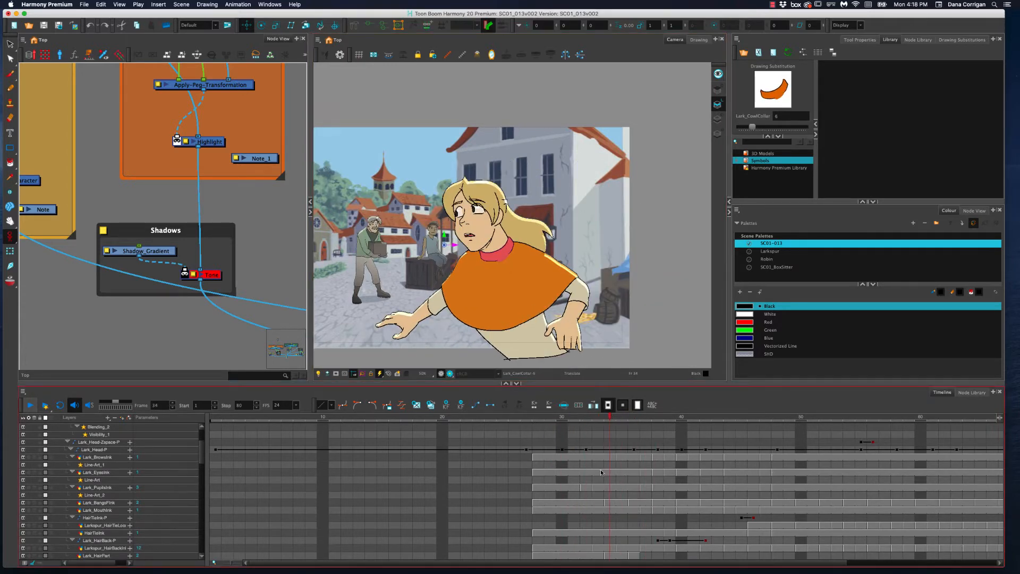
Click through Lark_Head-P keyframes, including her head bending down, ending back at frame 28.
{"action": "scroll", "scroll_direction": "down", "scroll_amount": 3}
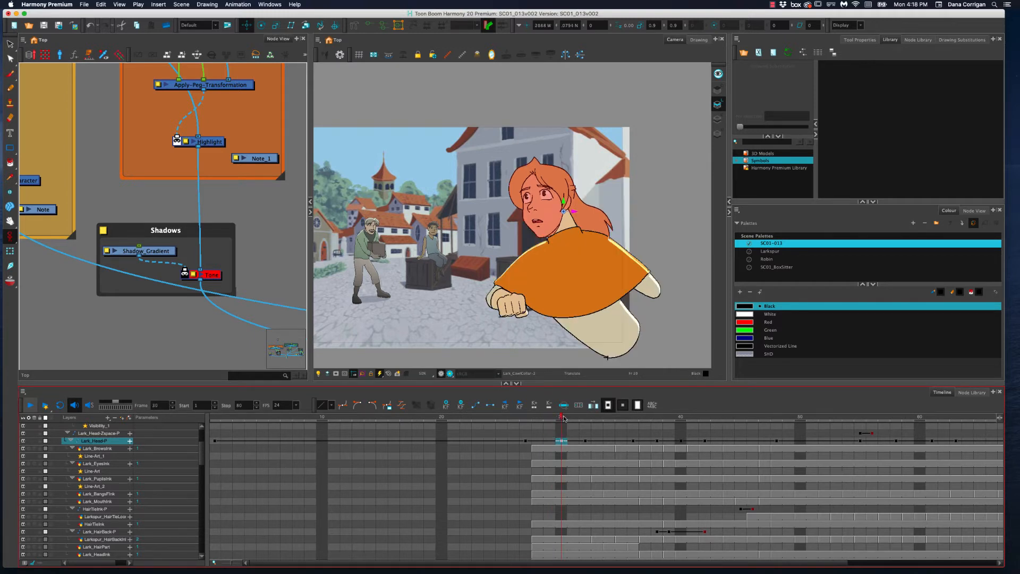
{"action": "left_click", "coordinate": [562, 418]}
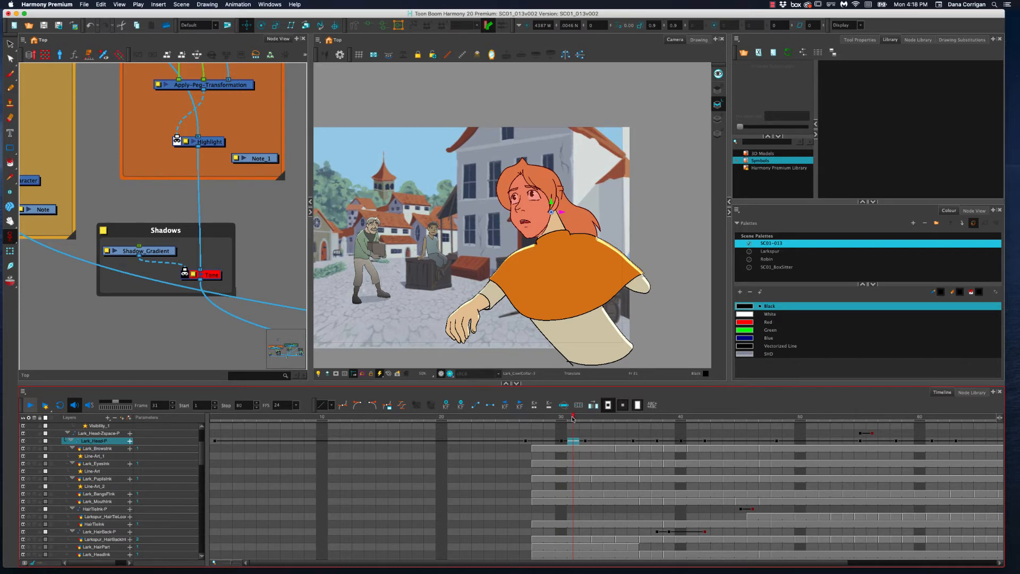
{"action": "mouse_move", "coordinate": [571, 415]}
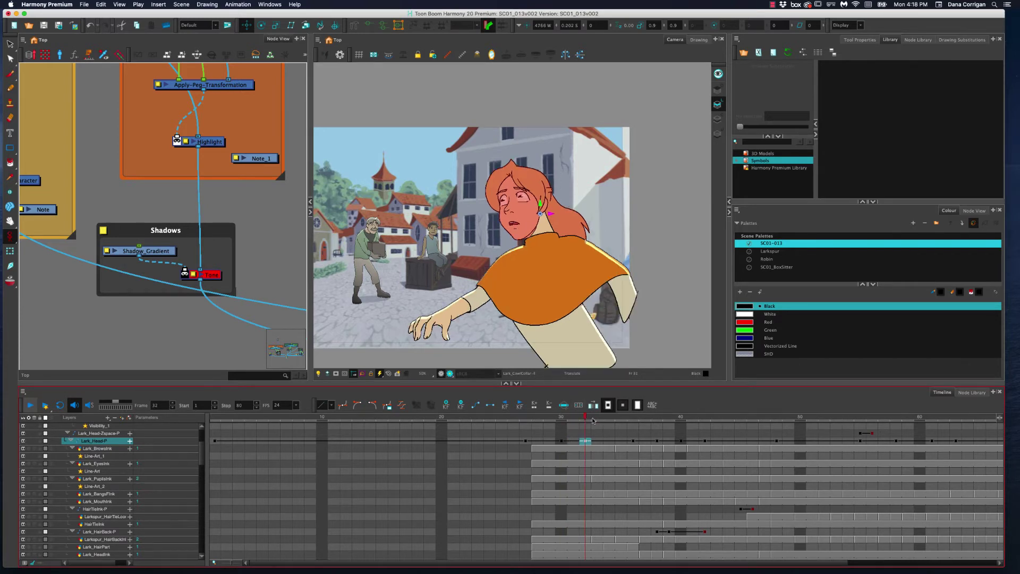
{"action": "left_click", "coordinate": [607, 417]}
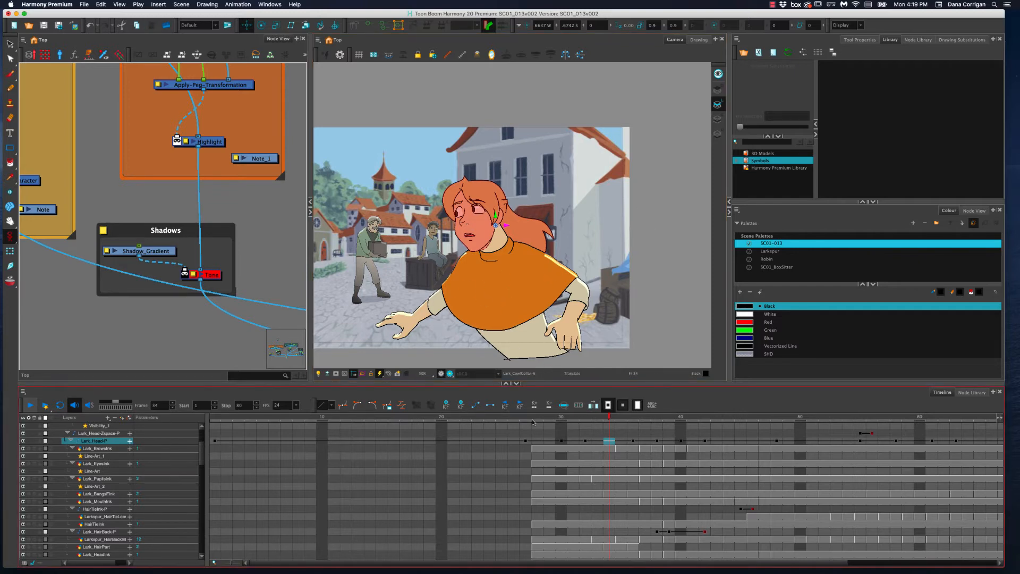
{"action": "left_click", "coordinate": [680, 427]}
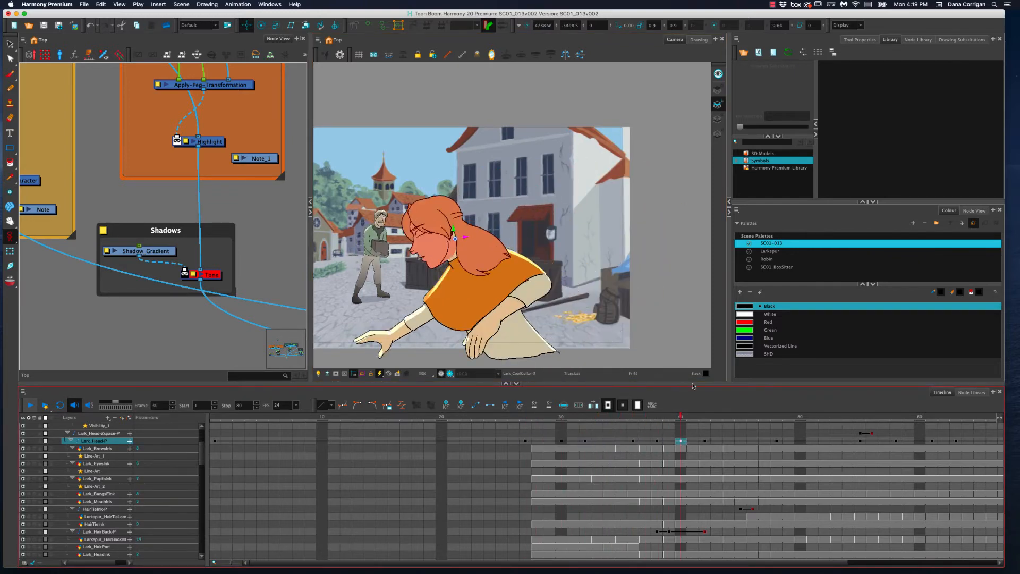
{"action": "left_click", "coordinate": [549, 417]}
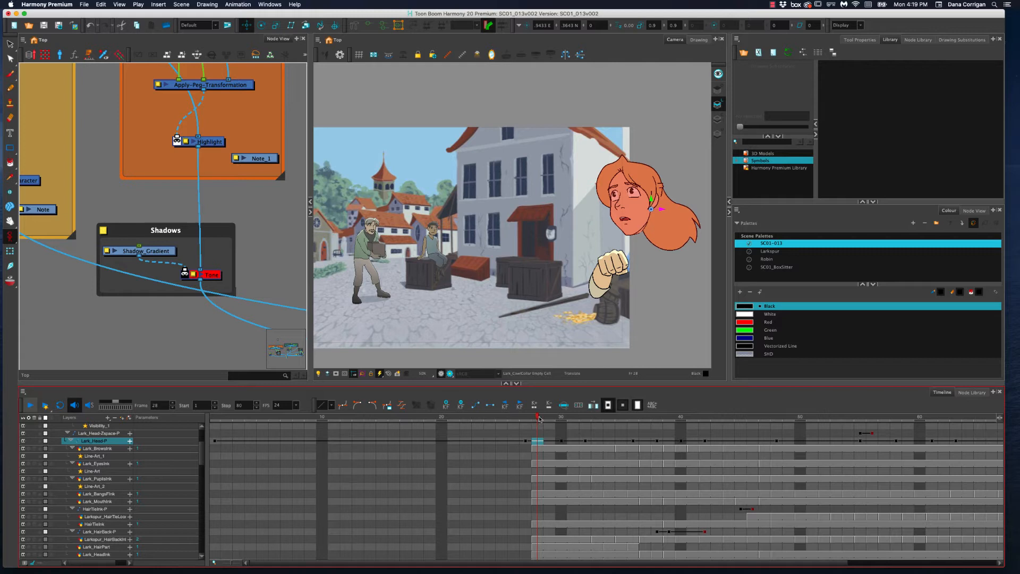
View a later Lark_Head-P keyframe, then return to frame 34 where she leans in.
{"action": "left_click", "coordinate": [561, 417]}
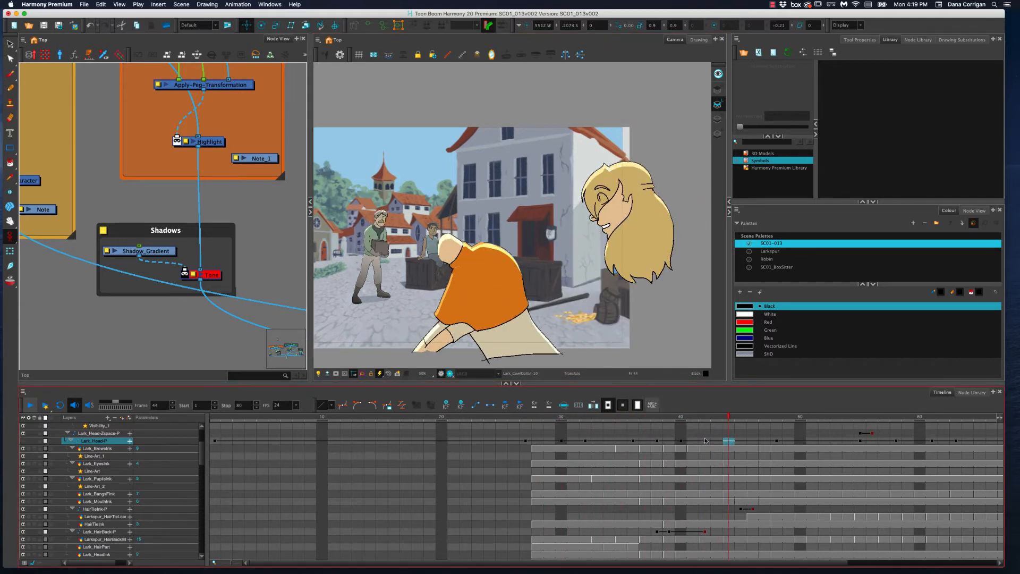
{"action": "left_click", "coordinate": [906, 431]}
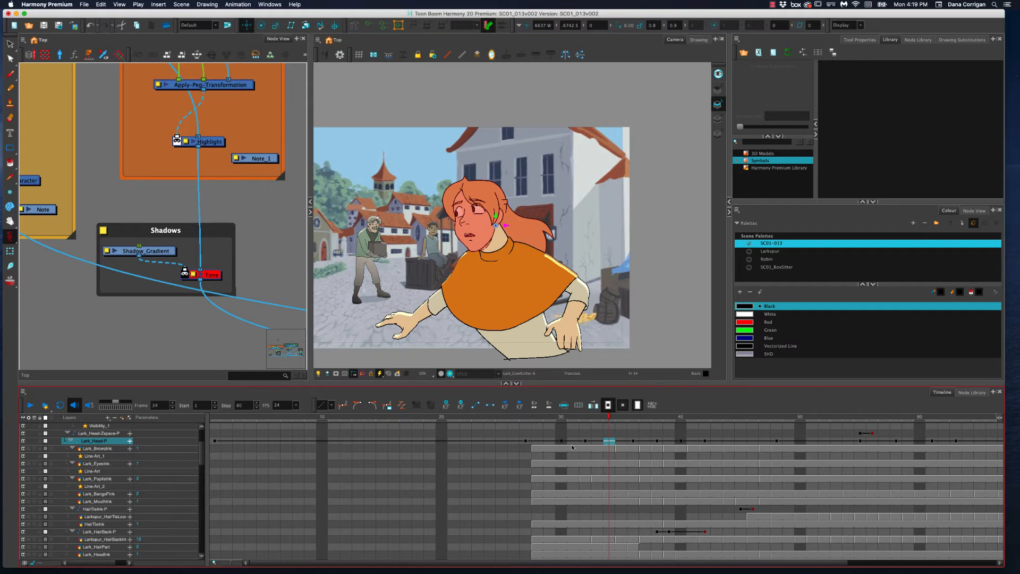
{"action": "mouse_move", "coordinate": [548, 496]}
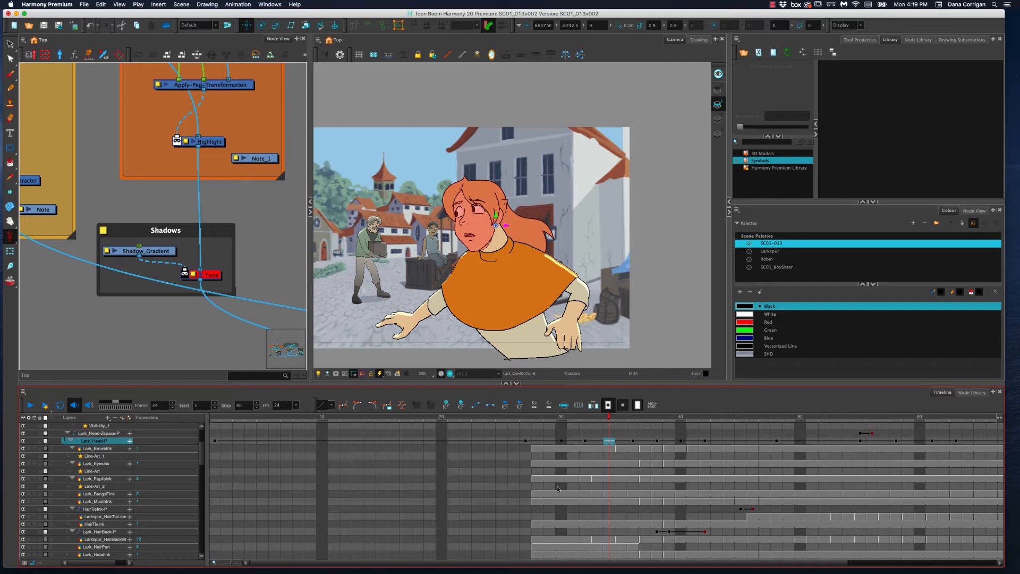
{"action": "mouse_move", "coordinate": [558, 479]}
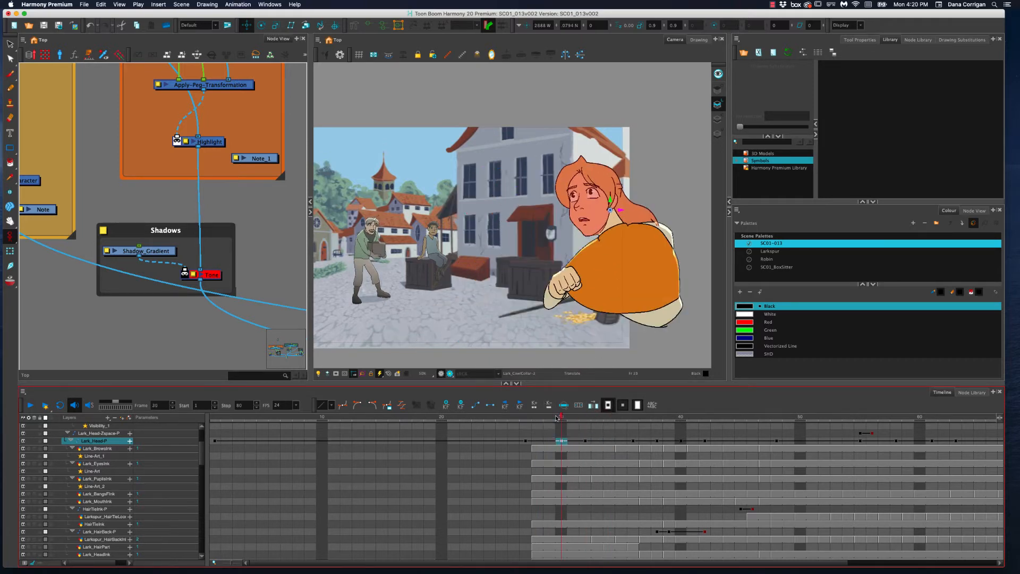
Step through later Lark_Head-P keyframes, then back to frame 27 before Larkspur appears.
{"action": "left_click", "coordinate": [582, 416]}
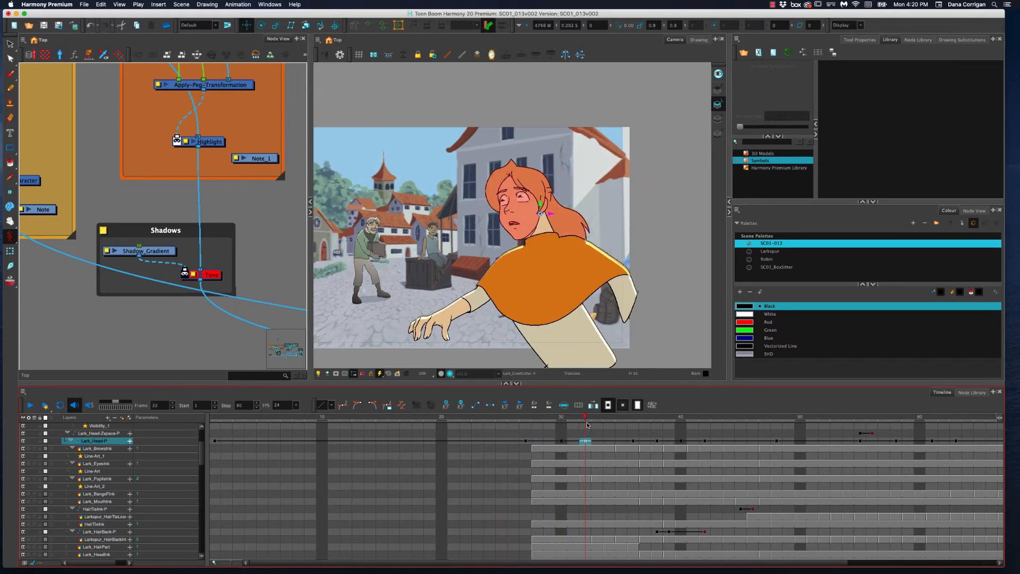
{"action": "left_click", "coordinate": [584, 429]}
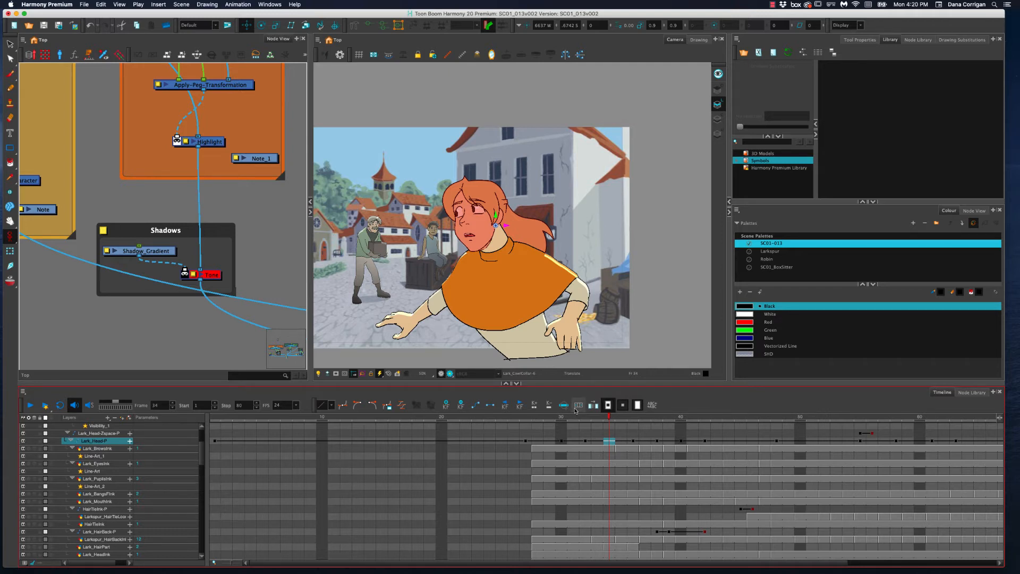
{"action": "left_click", "coordinate": [574, 416]}
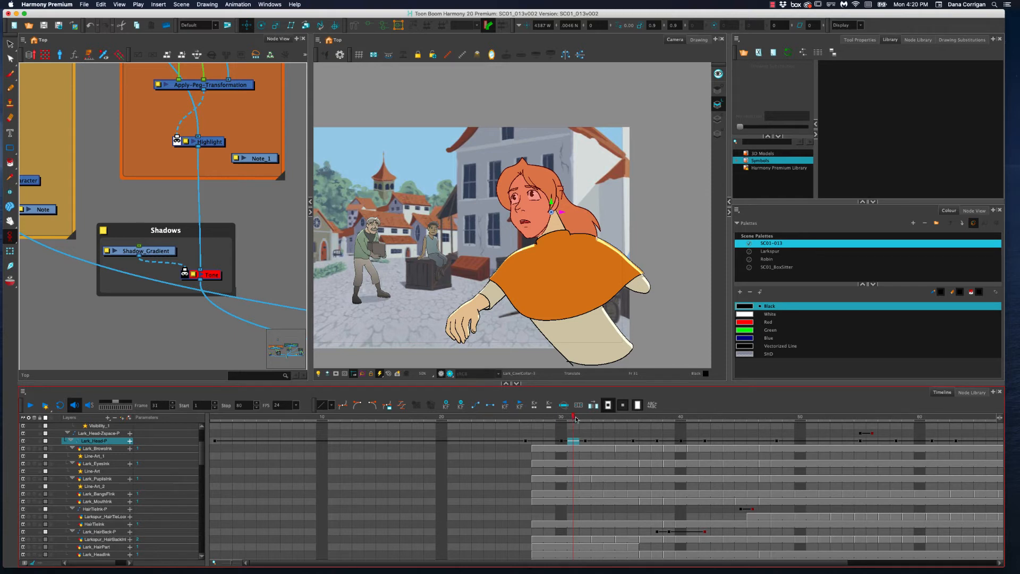
{"action": "left_click", "coordinate": [561, 416]}
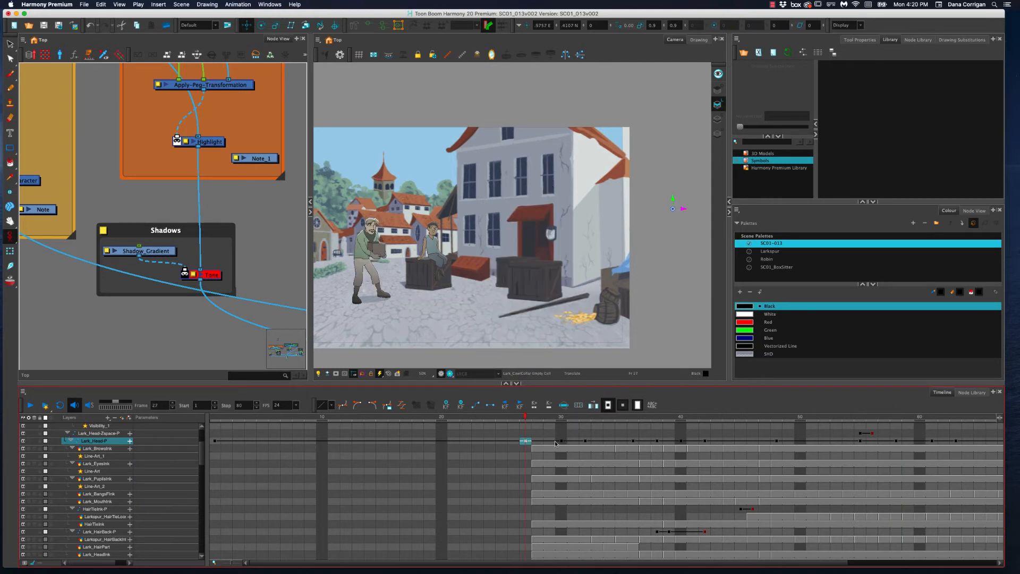
Check head keyframes at frames 36, 42 and 33, then the Z-depth head peg keyframe.
{"action": "left_click", "coordinate": [631, 427]}
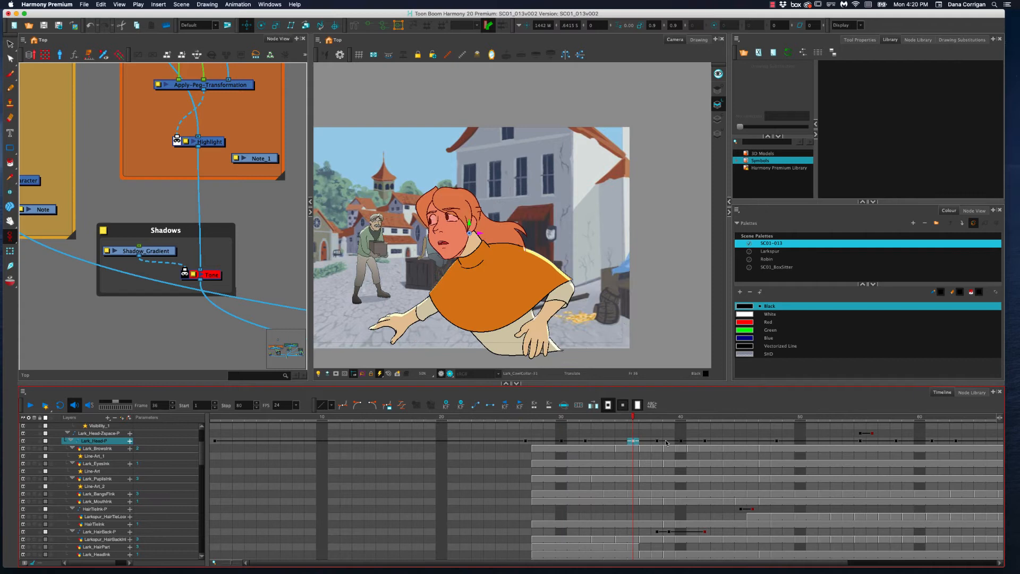
{"action": "left_click", "coordinate": [680, 418]}
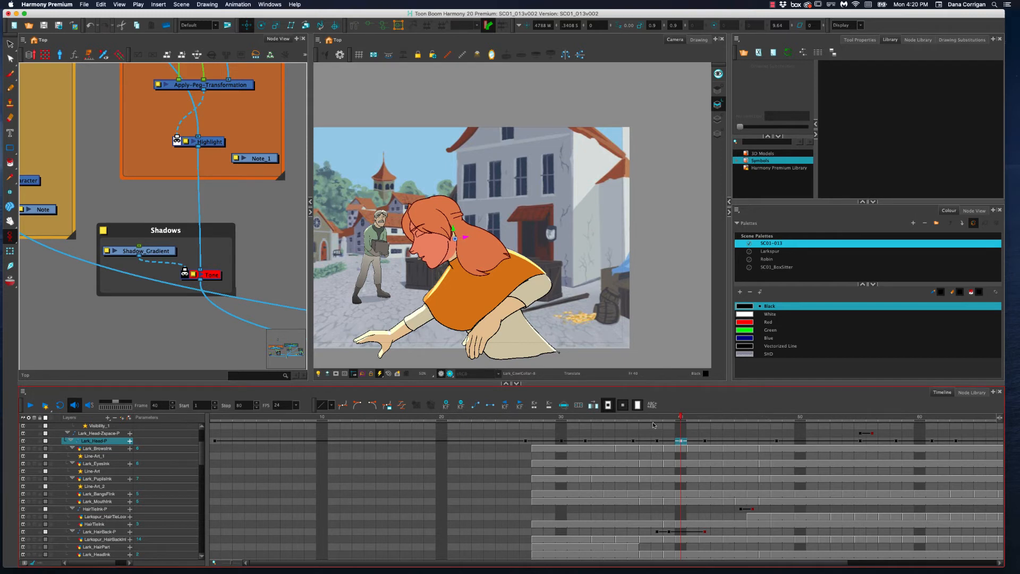
{"action": "mouse_move", "coordinate": [528, 443]}
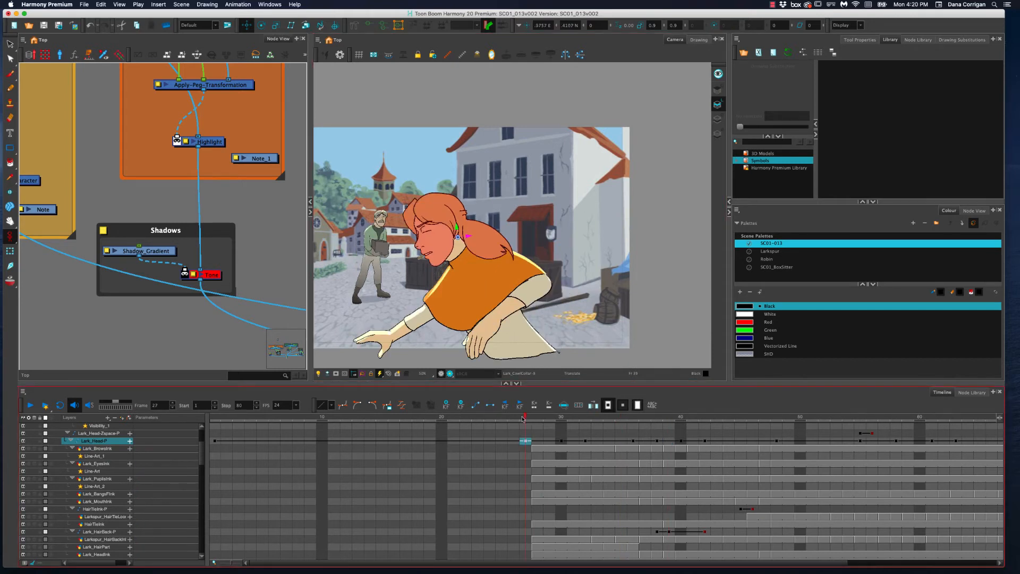
{"action": "left_click", "coordinate": [596, 419]}
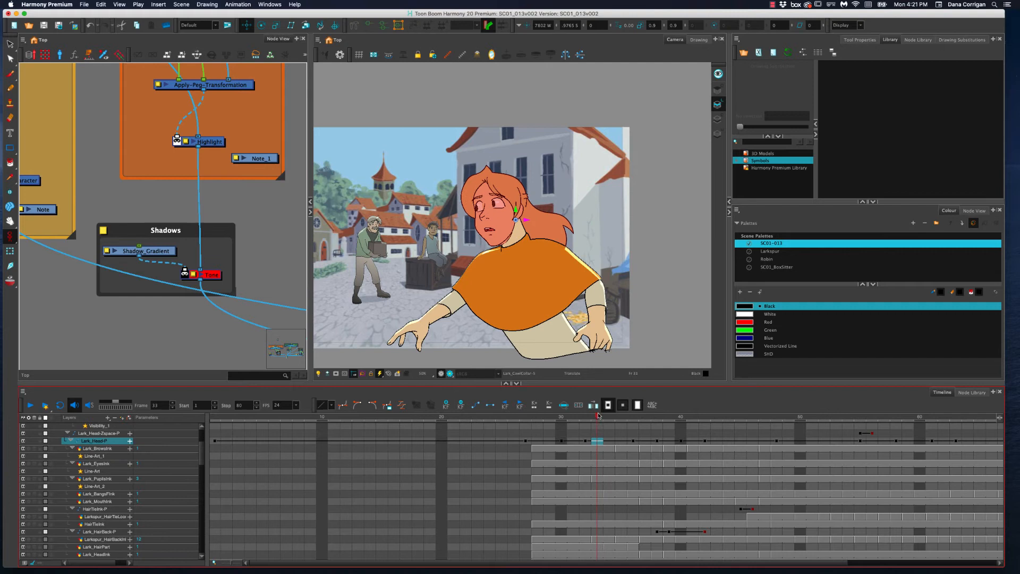
{"action": "mouse_move", "coordinate": [667, 441]}
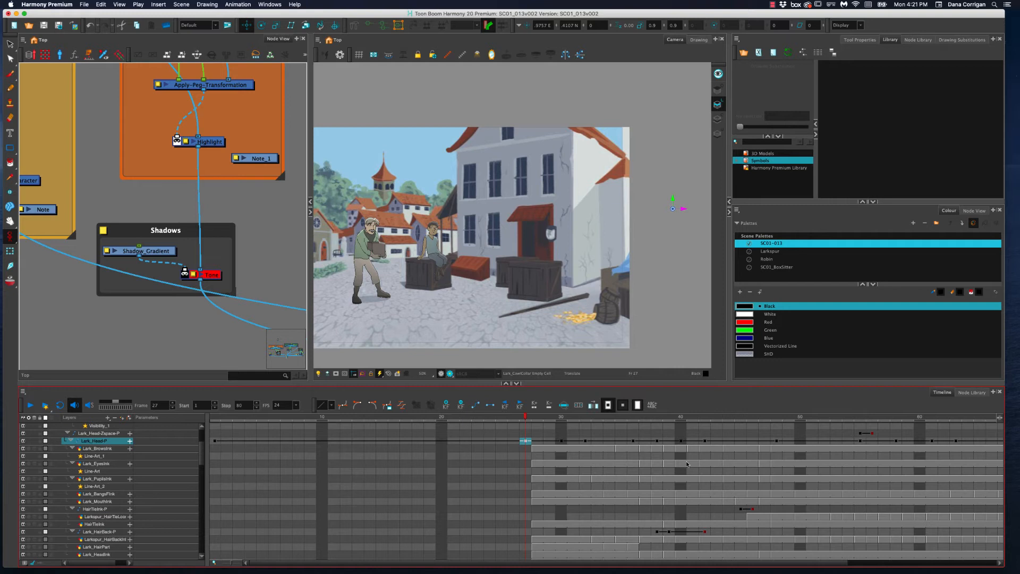
{"action": "mouse_move", "coordinate": [708, 469]}
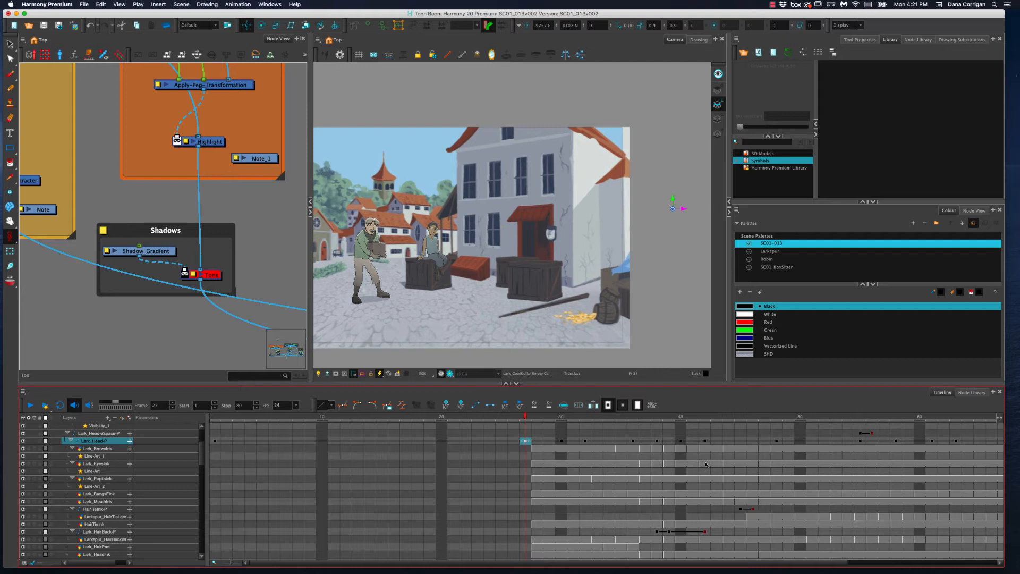
{"action": "mouse_move", "coordinate": [705, 464]}
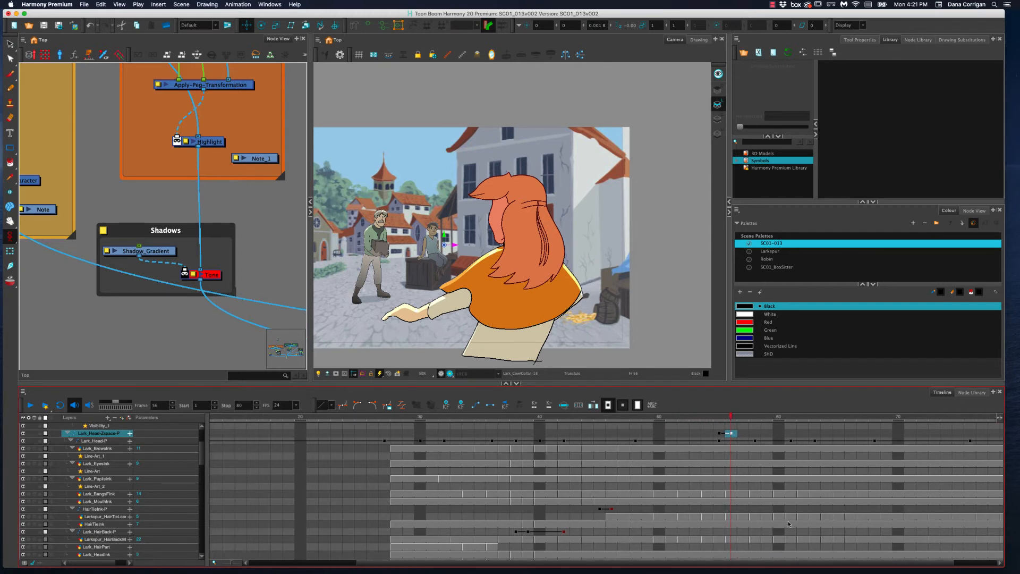
{"action": "left_click", "coordinate": [394, 430]}
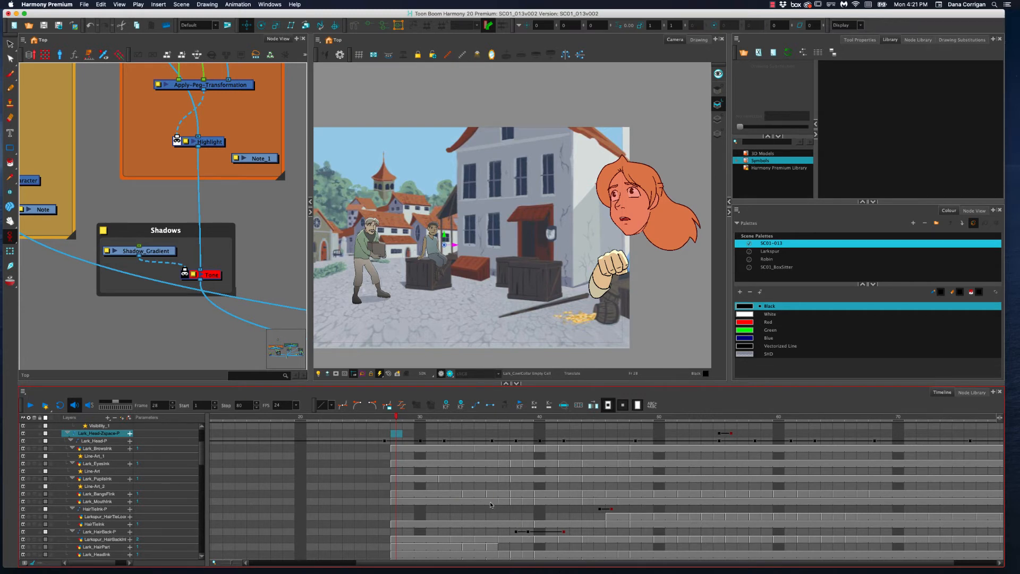
Compare the mouth drawings at frames 29 and 30 and the visibility keyframe at frame 31.
{"action": "left_click", "coordinate": [407, 416]}
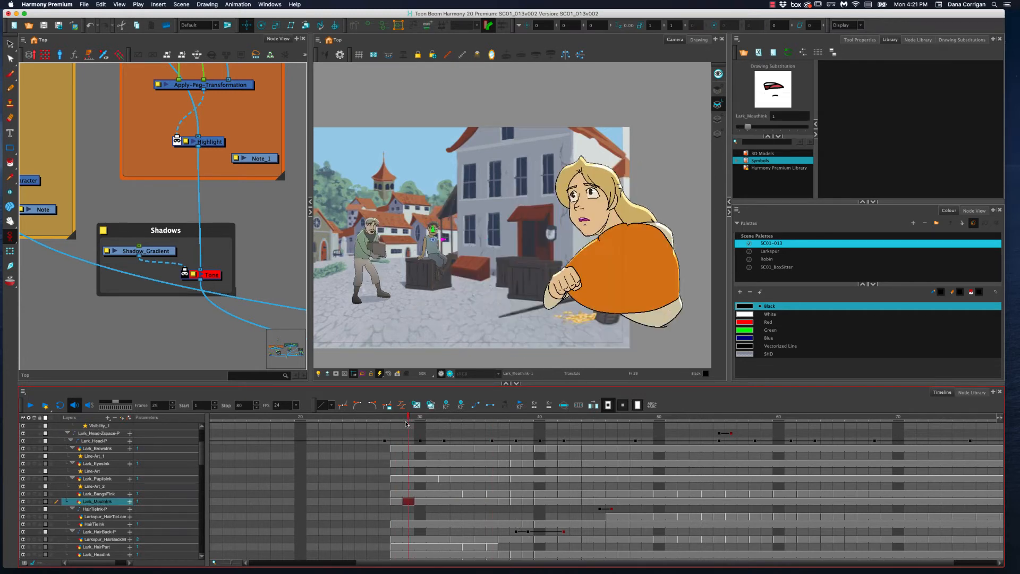
{"action": "left_click", "coordinate": [419, 421]}
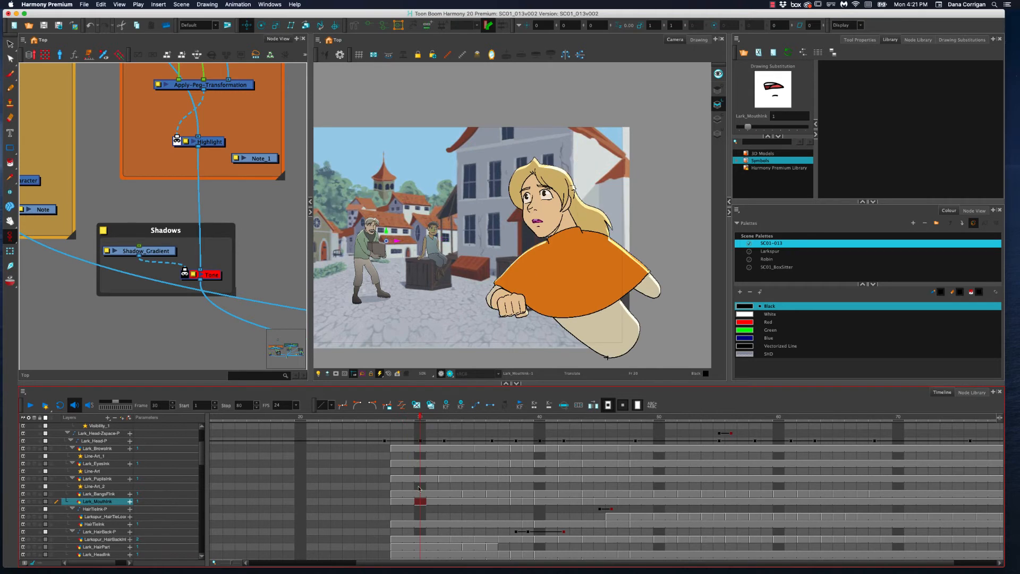
{"action": "left_click", "coordinate": [396, 418]}
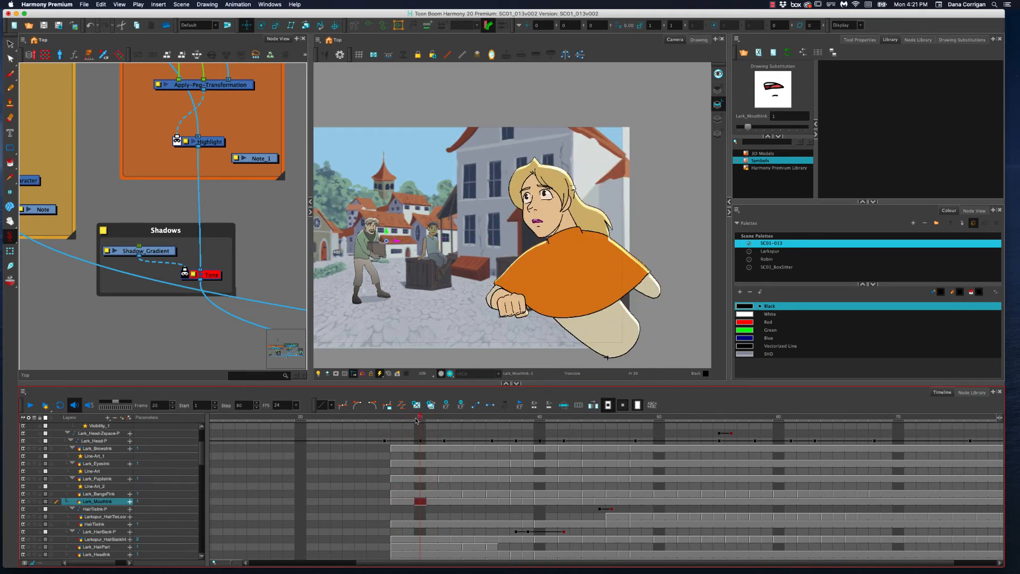
{"action": "left_click", "coordinate": [420, 420]}
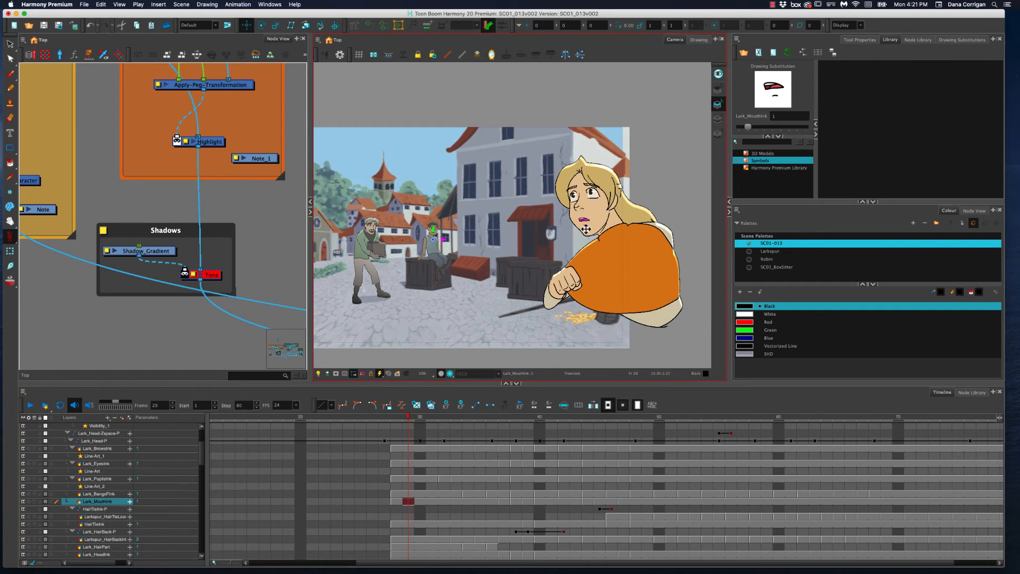
{"action": "left_click", "coordinate": [417, 417]}
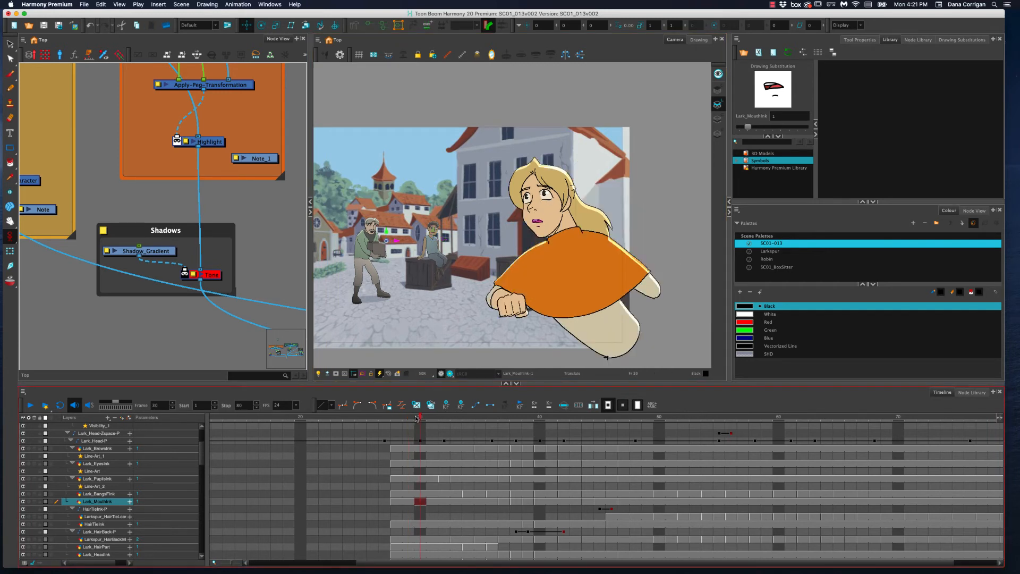
{"action": "left_click", "coordinate": [432, 417]}
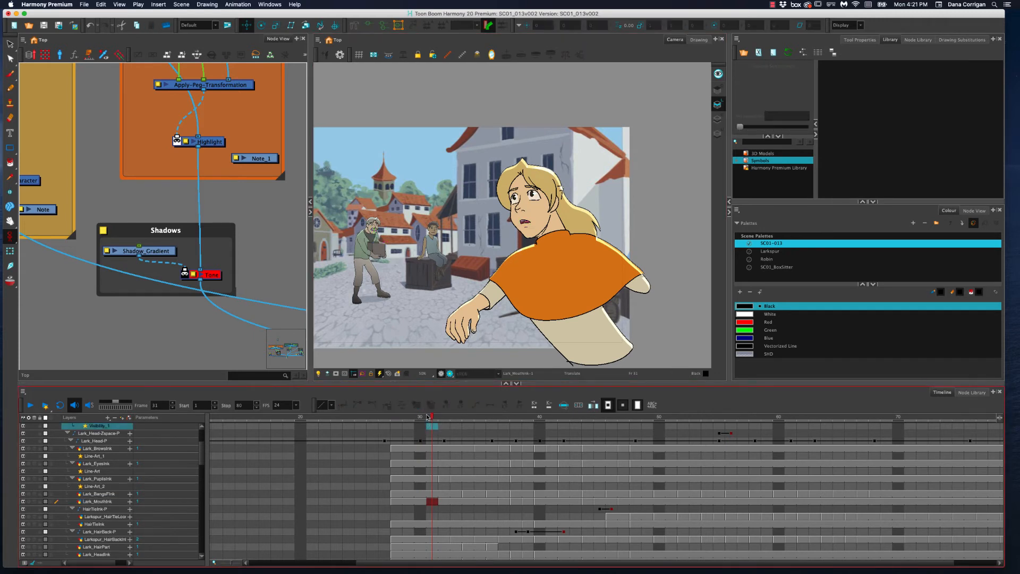
Scrub the reaction across frames 30 to 60, from her turning back to running off.
{"action": "left_click", "coordinate": [456, 417]}
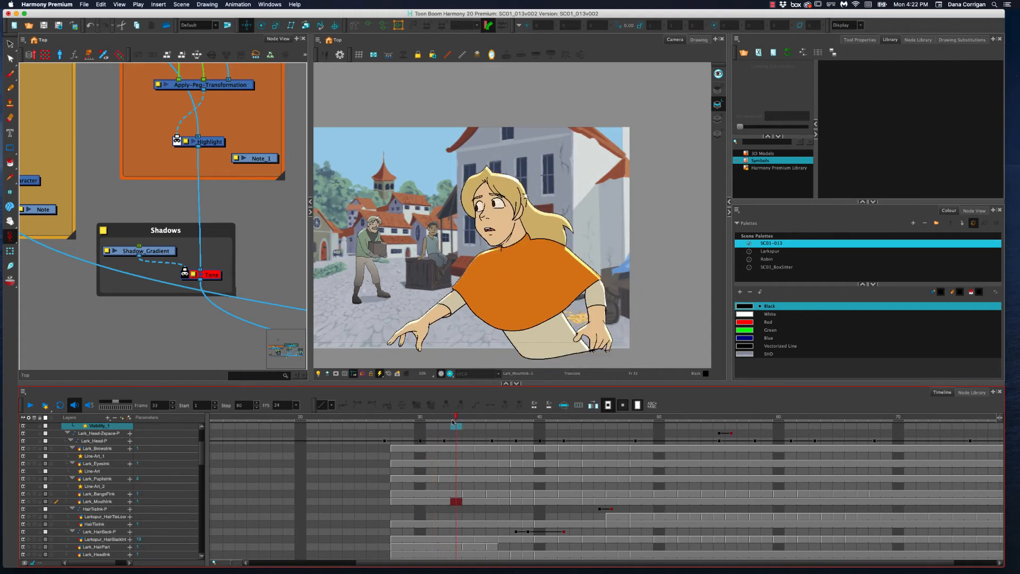
{"action": "left_click", "coordinate": [444, 426]}
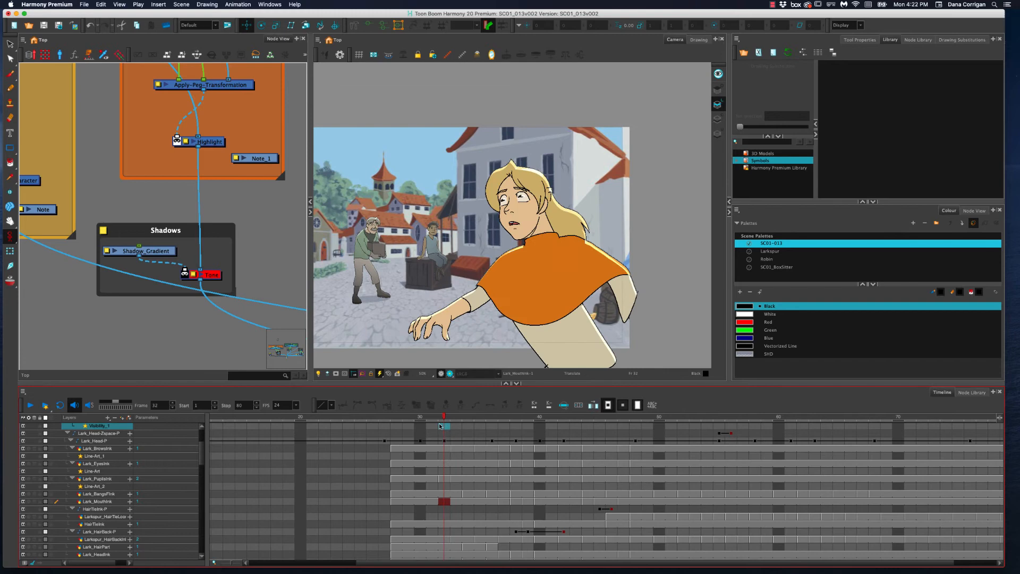
{"action": "left_click", "coordinate": [504, 416]}
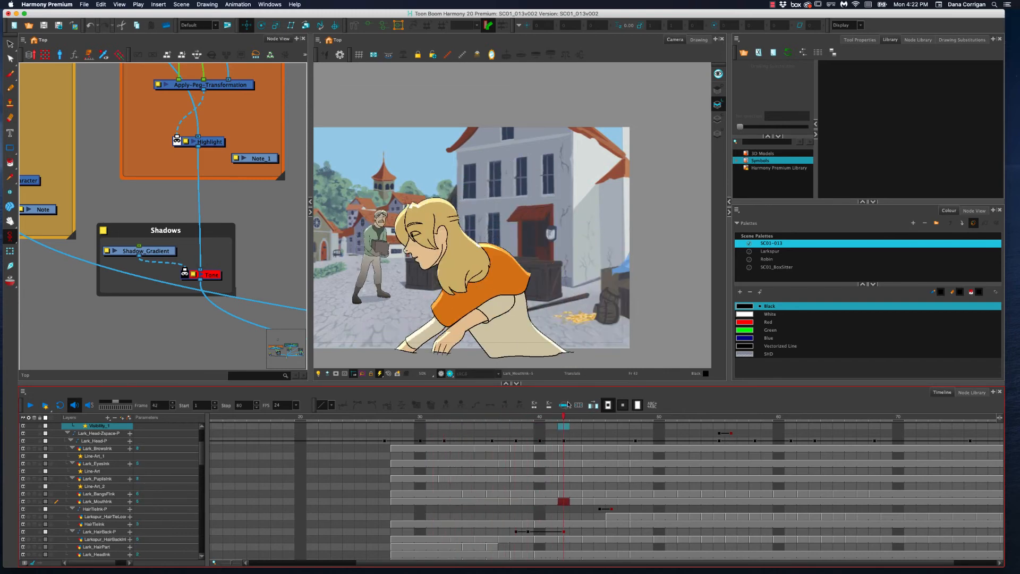
{"action": "left_click", "coordinate": [791, 416]}
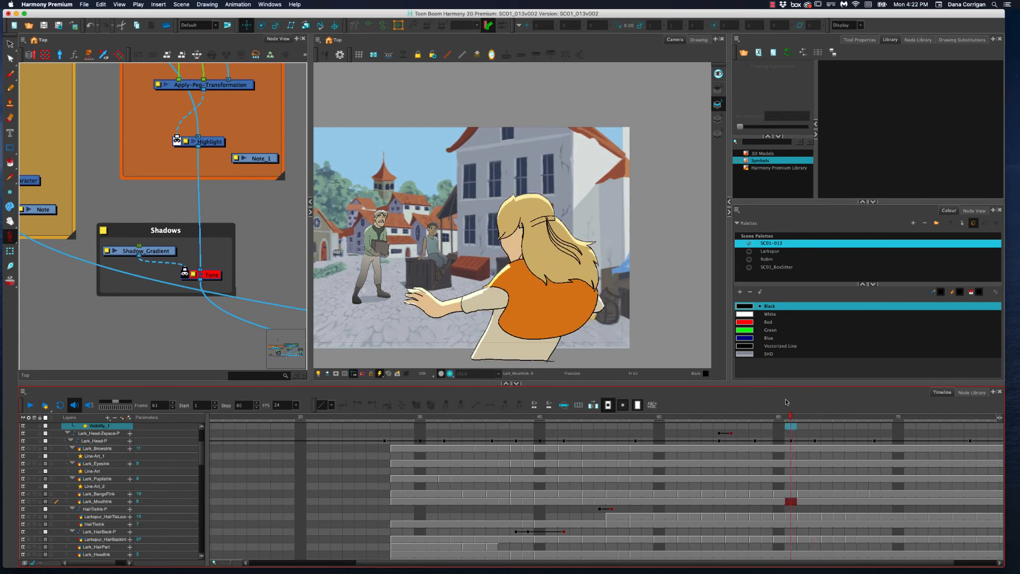
{"action": "left_click", "coordinate": [433, 424]}
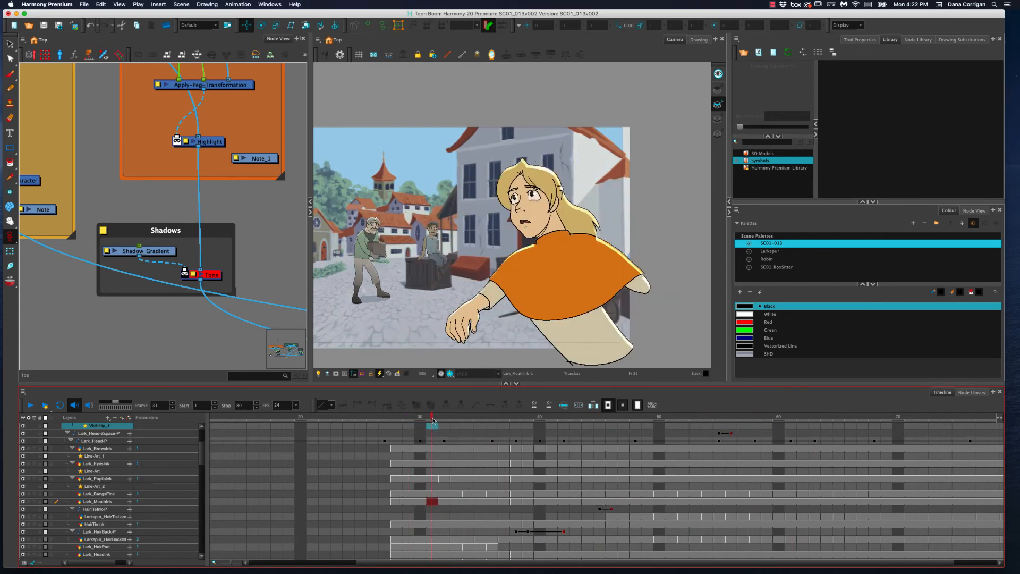
{"action": "left_click", "coordinate": [719, 417]}
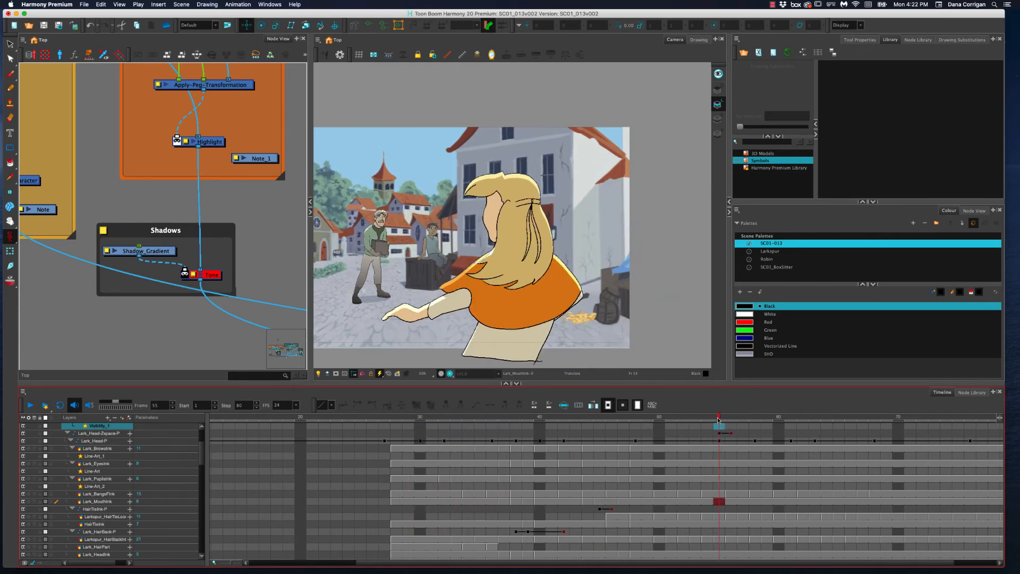
{"action": "left_click", "coordinate": [778, 417]}
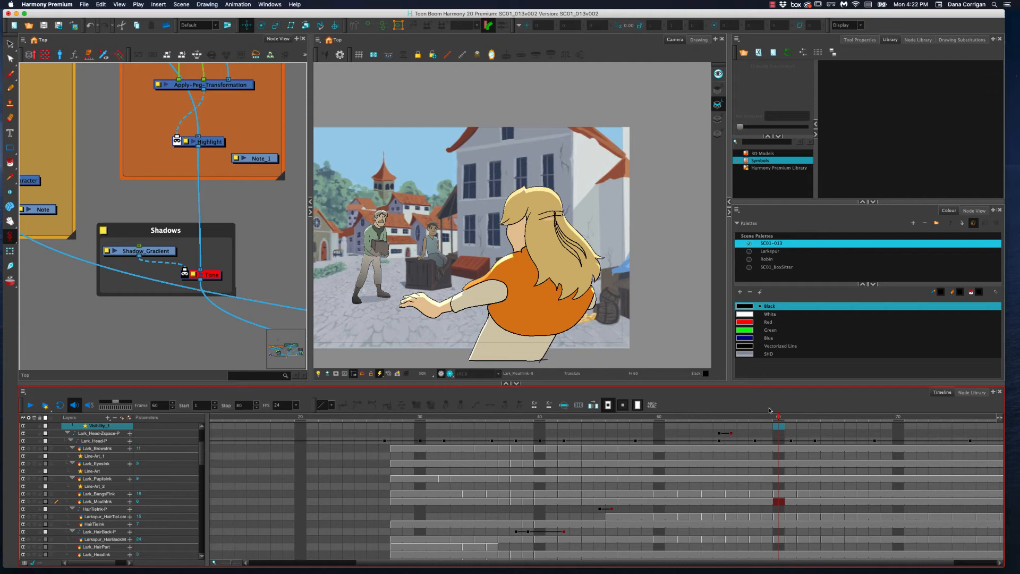
{"action": "left_click", "coordinate": [646, 427]}
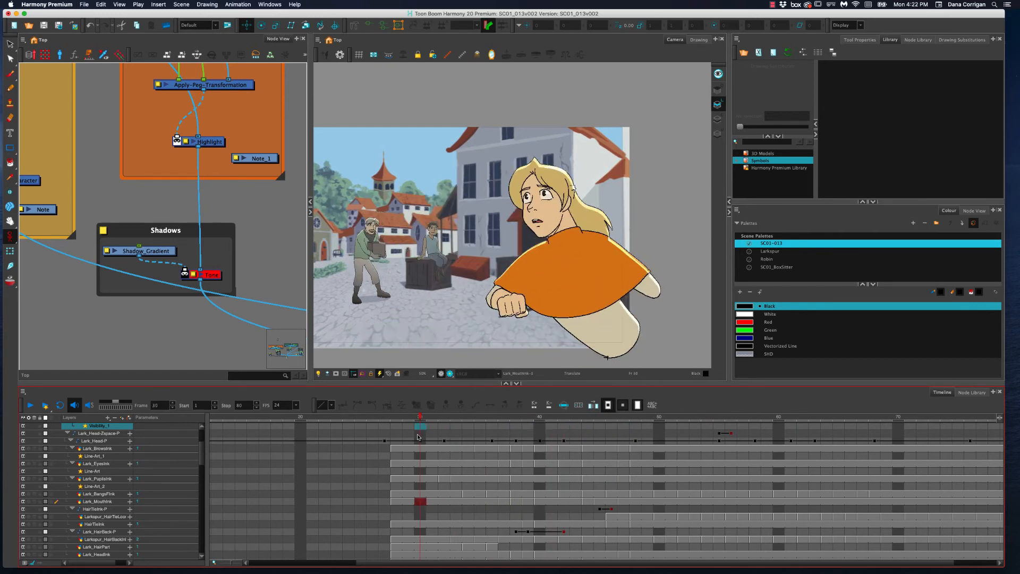
{"action": "left_click", "coordinate": [767, 417]}
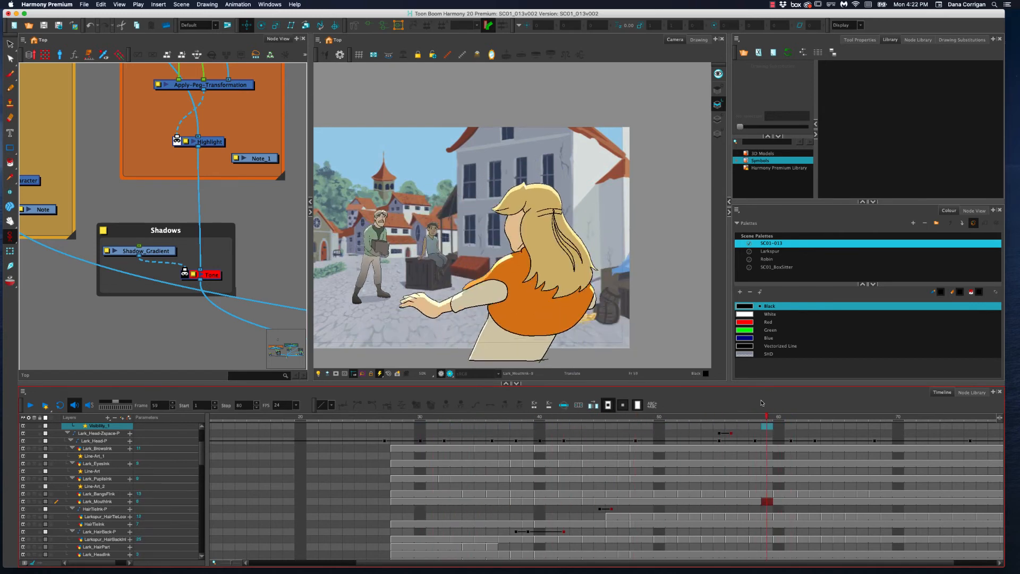
View frames 34, 37, 35 and 39, then bring up the Lark_BrowsInk drawing at frame 47.
{"action": "left_click", "coordinate": [417, 419]}
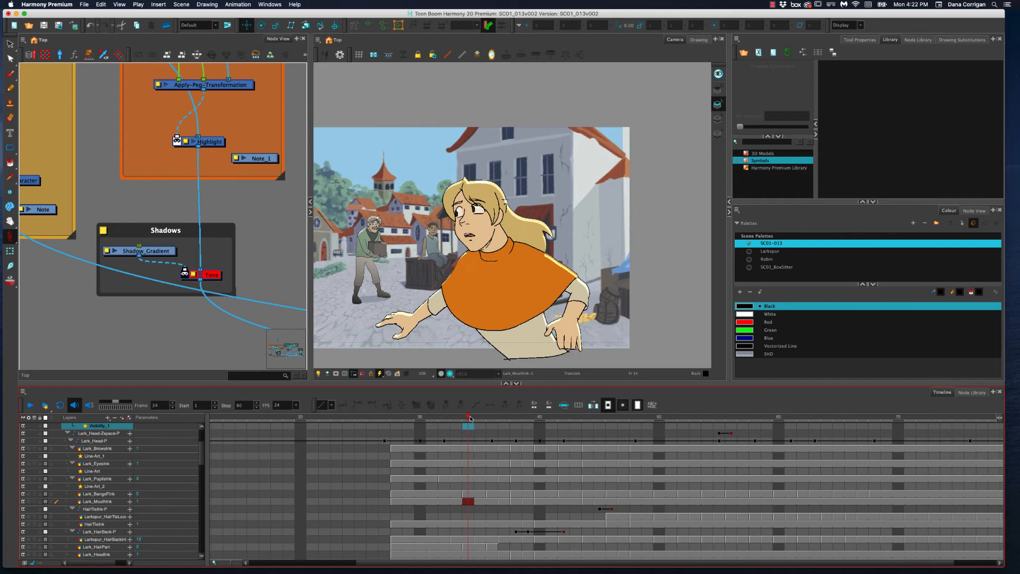
{"action": "left_click", "coordinate": [500, 424]}
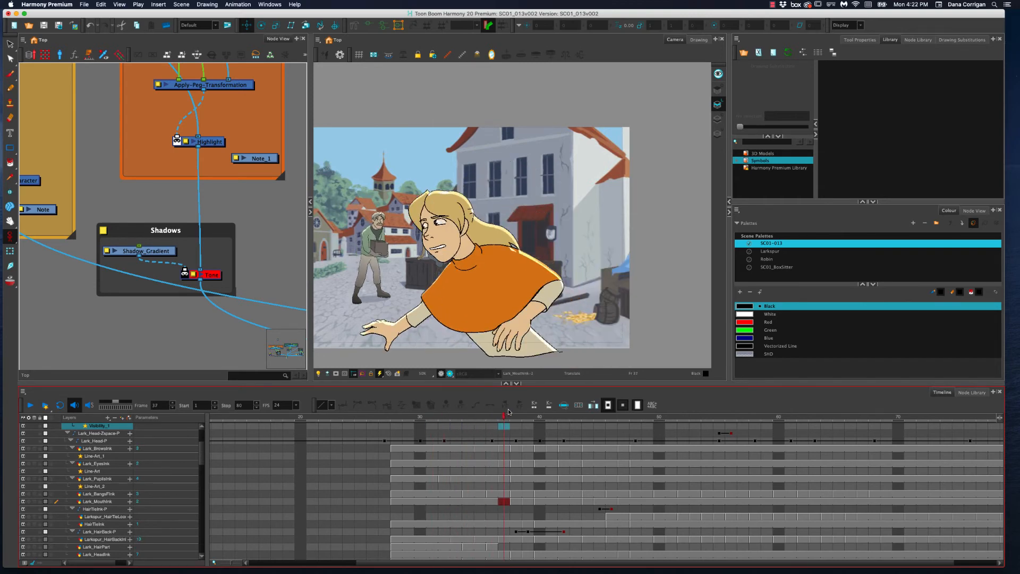
{"action": "left_click", "coordinate": [478, 423]}
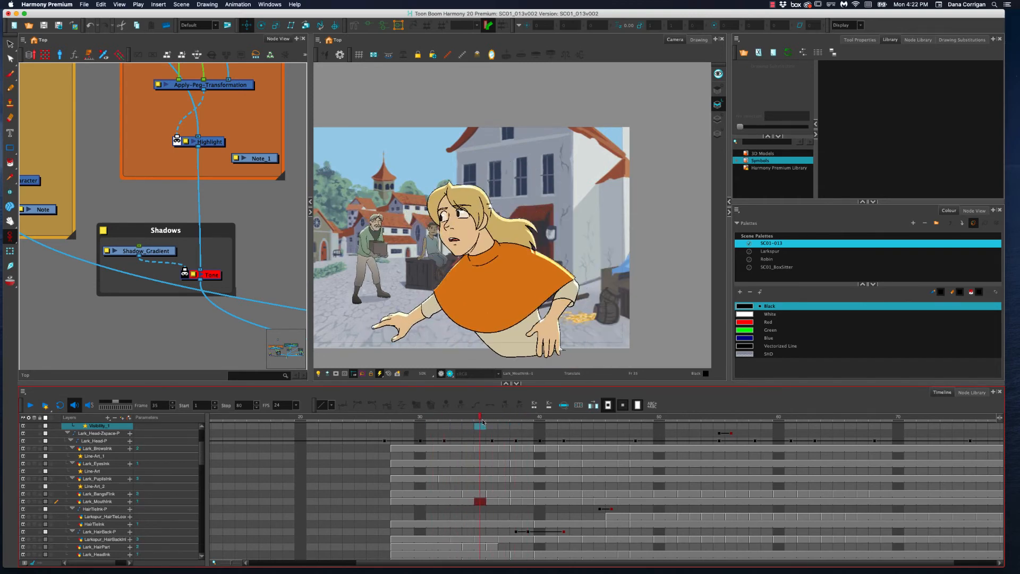
{"action": "left_click", "coordinate": [528, 417]}
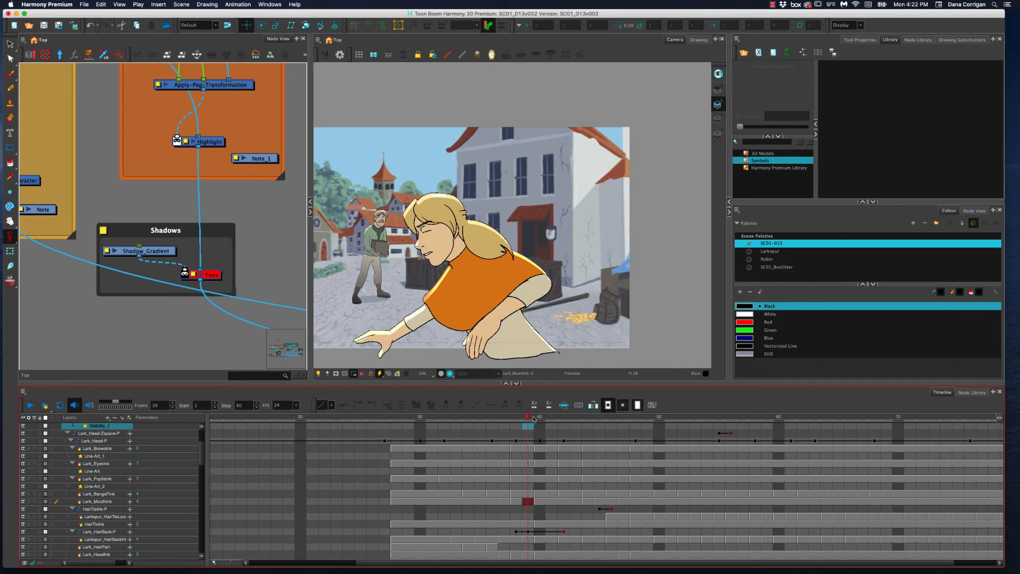
{"action": "left_click", "coordinate": [563, 417]}
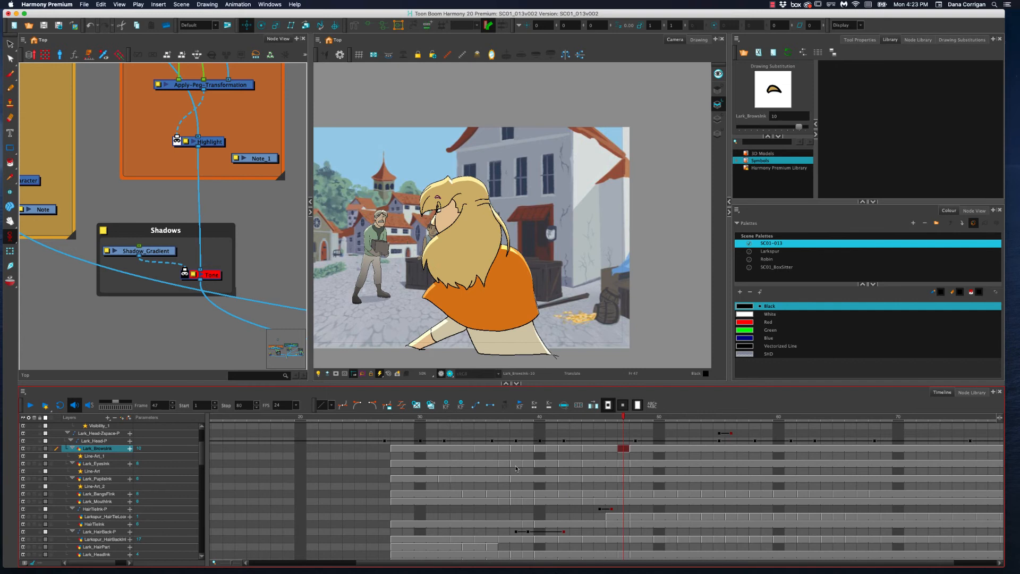
Compare Lark_BangsFInk drawings at frames 35, 36 and 32, settling on frame 35's drawing 2.
{"action": "left_click", "coordinate": [669, 433]}
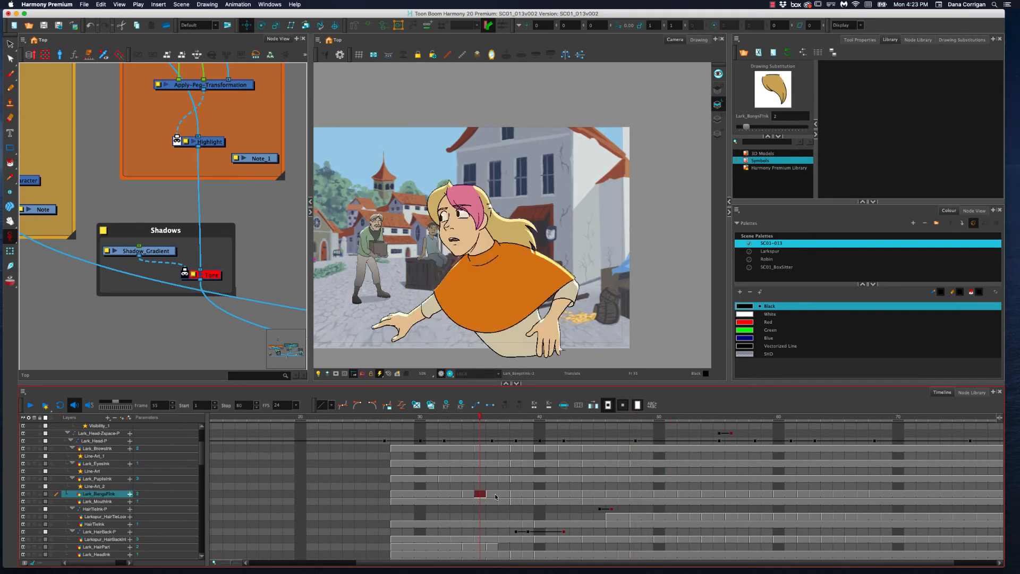
{"action": "left_click", "coordinate": [490, 416]}
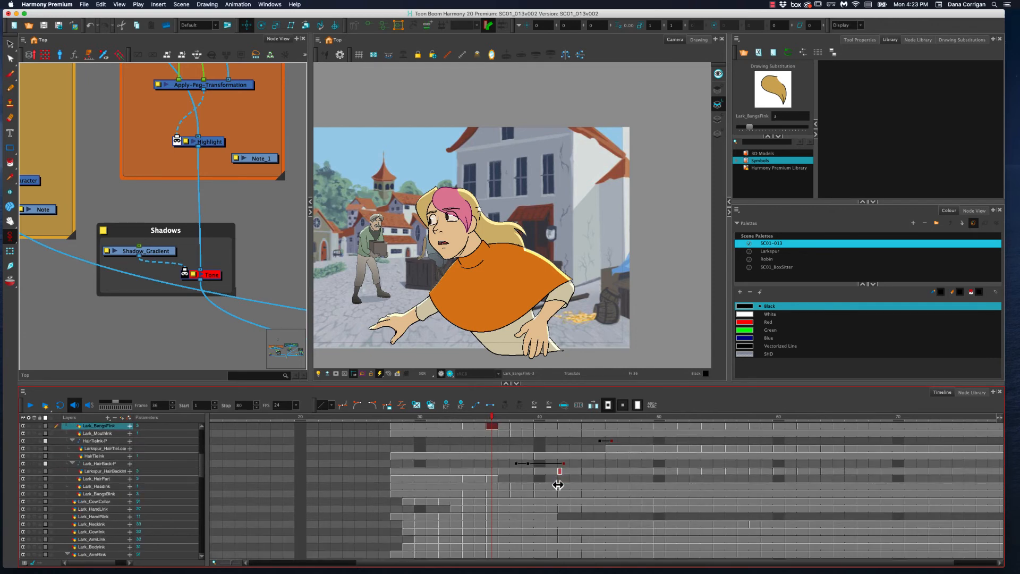
{"action": "scroll", "scroll_direction": "down", "scroll_amount": 3}
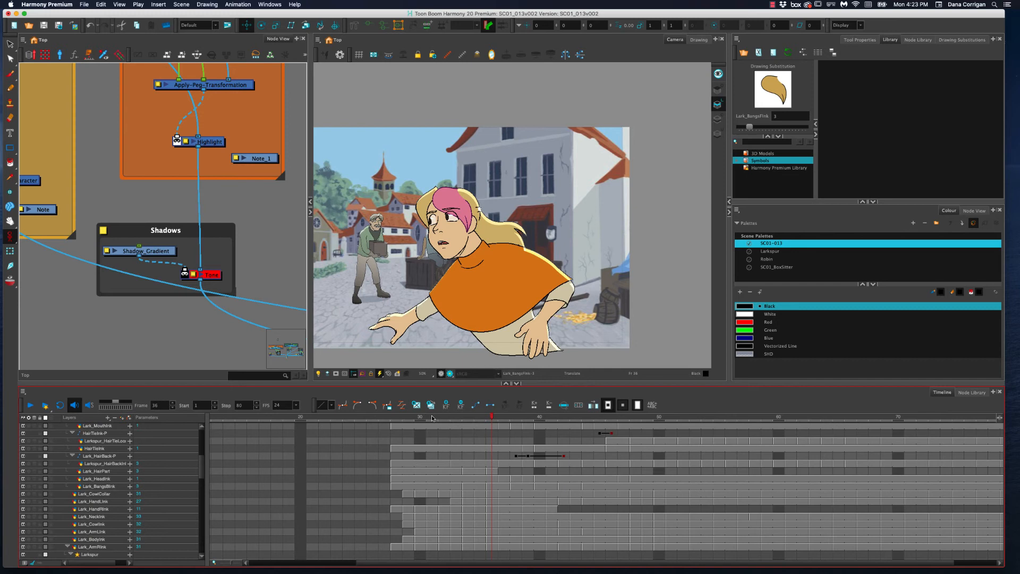
{"action": "left_click", "coordinate": [455, 417]}
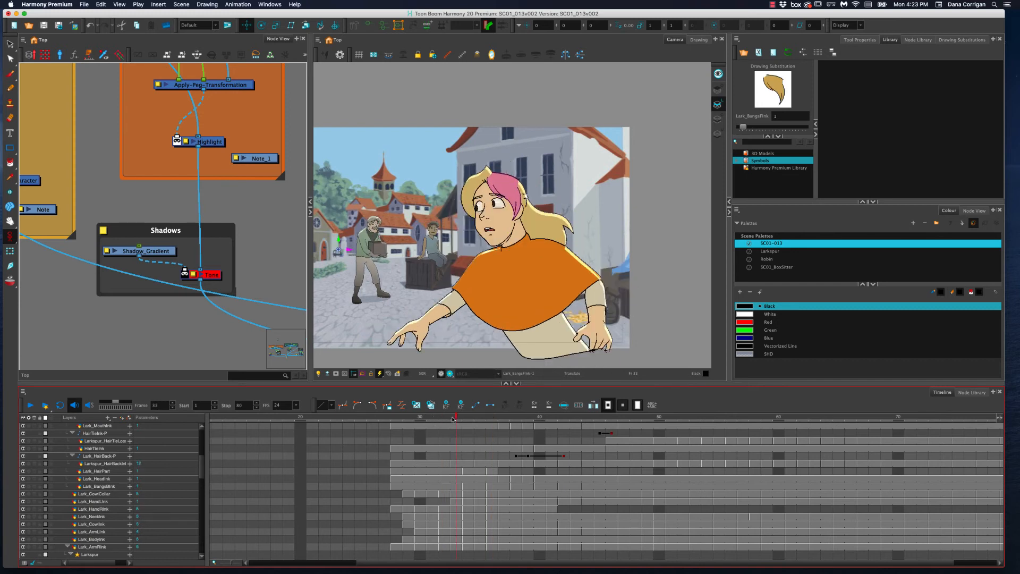
{"action": "left_click", "coordinate": [480, 418]}
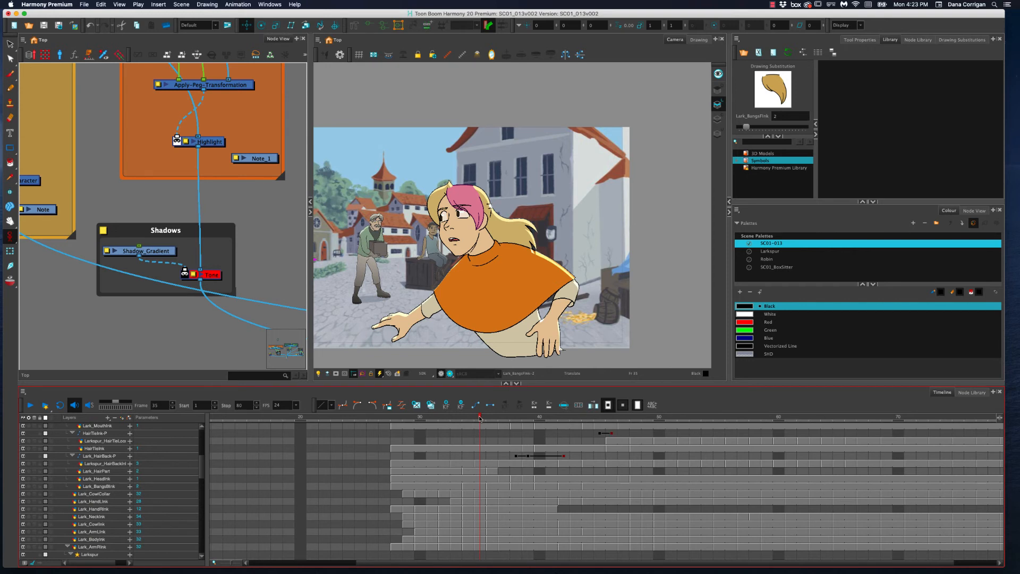
Check poses at frames 47, 22, 28 and 35, then view Lark_HeadInk at frames 39 and 37.
{"action": "left_click", "coordinate": [527, 418]}
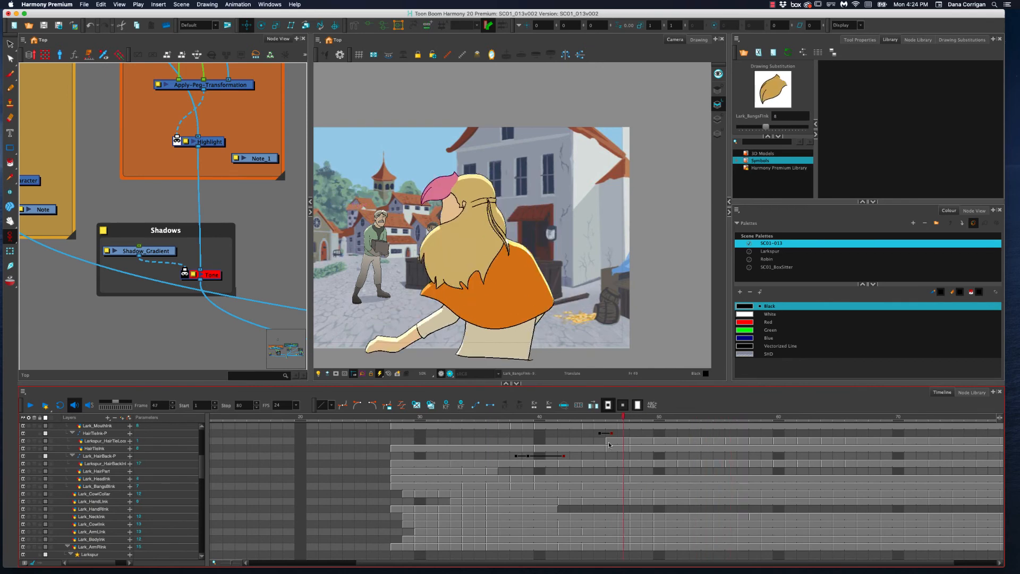
{"action": "left_click", "coordinate": [444, 433]}
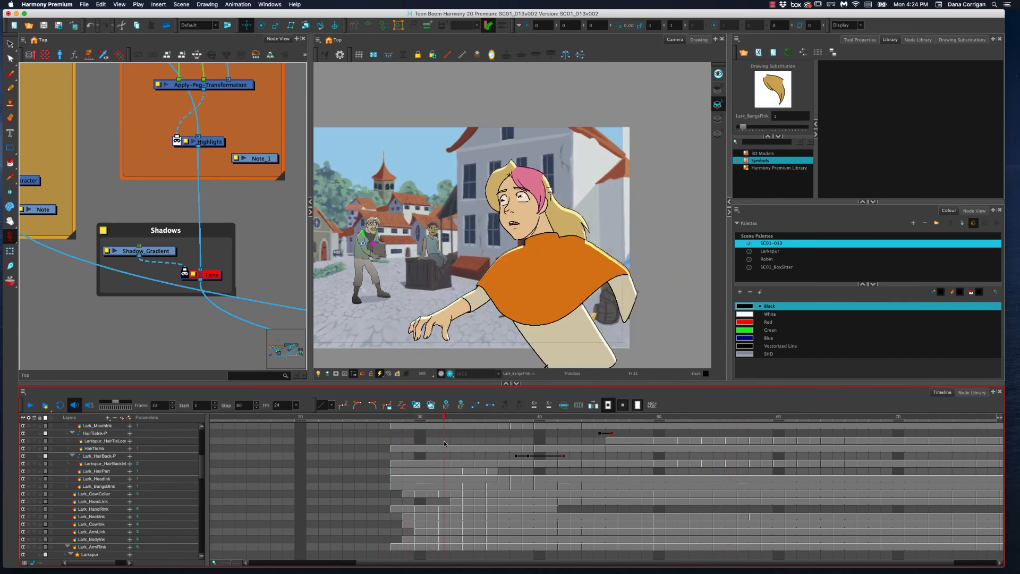
{"action": "left_click", "coordinate": [516, 416]}
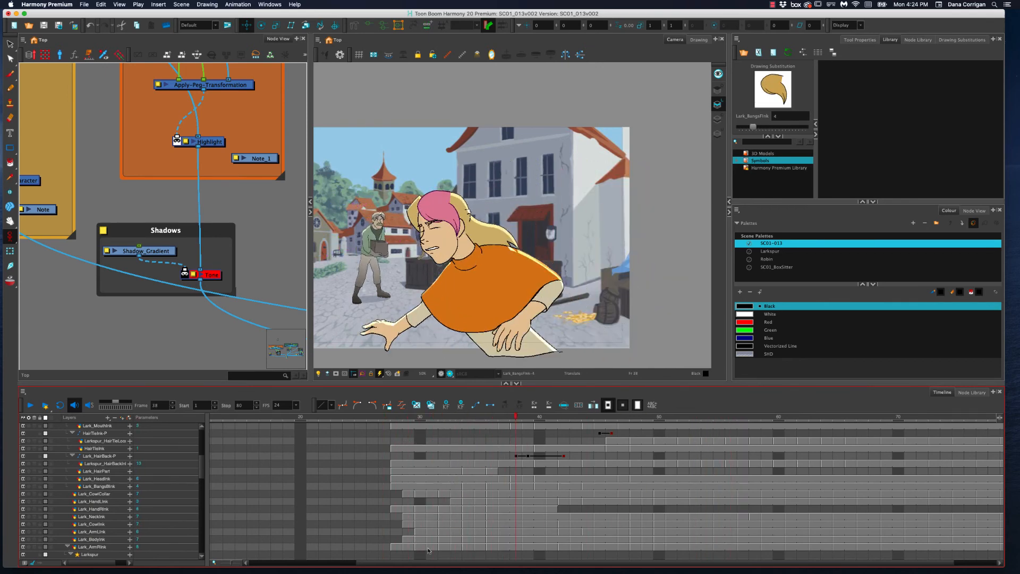
{"action": "left_click", "coordinate": [479, 417]}
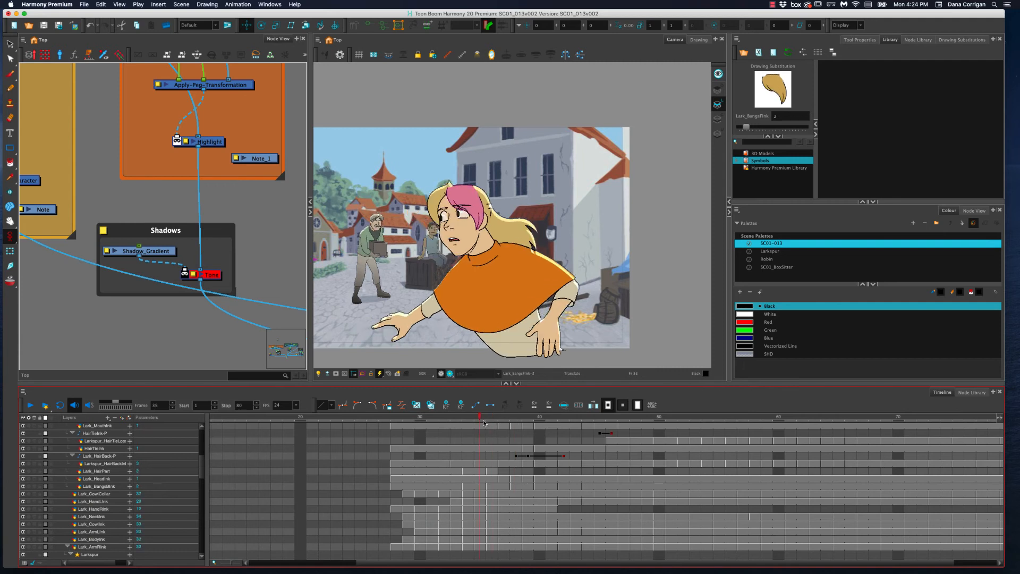
{"action": "left_click", "coordinate": [561, 416]}
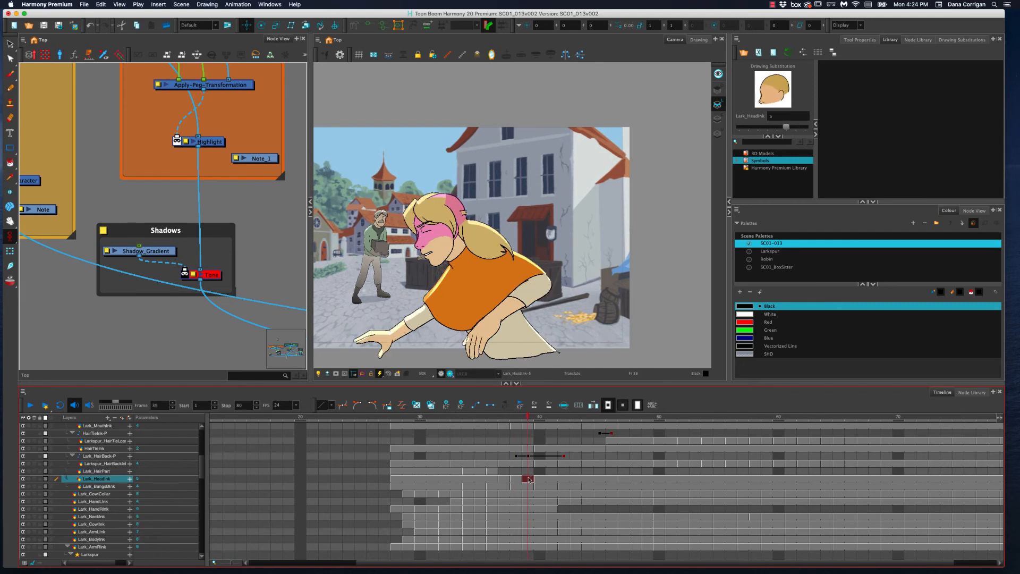
{"action": "left_click", "coordinate": [504, 417]}
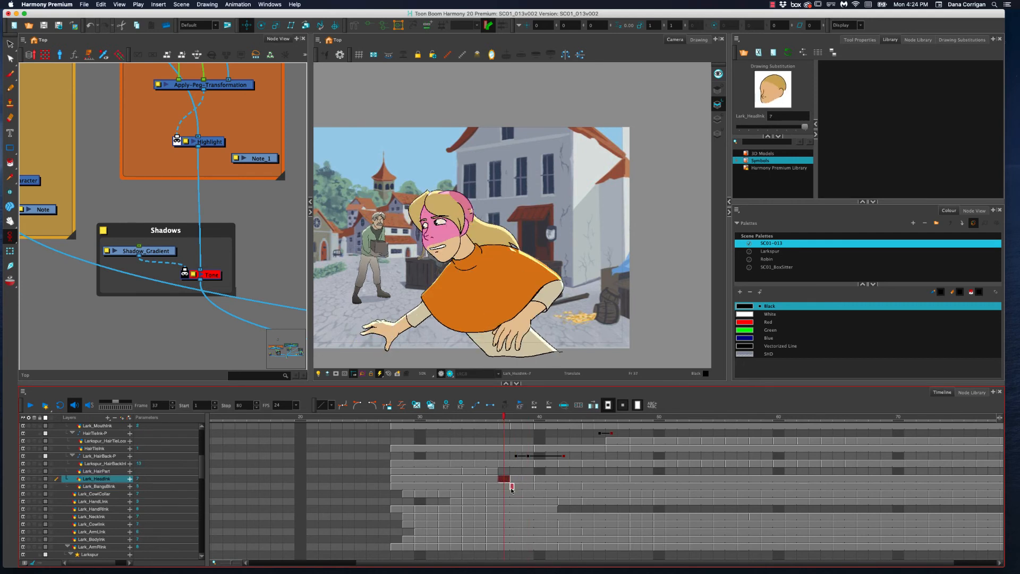
Check the Lark_HeadInk drawing at frame 37, then Lark_Head-Zspace-P keyframes at frames 53 and 32.
{"action": "left_click", "coordinate": [527, 417]}
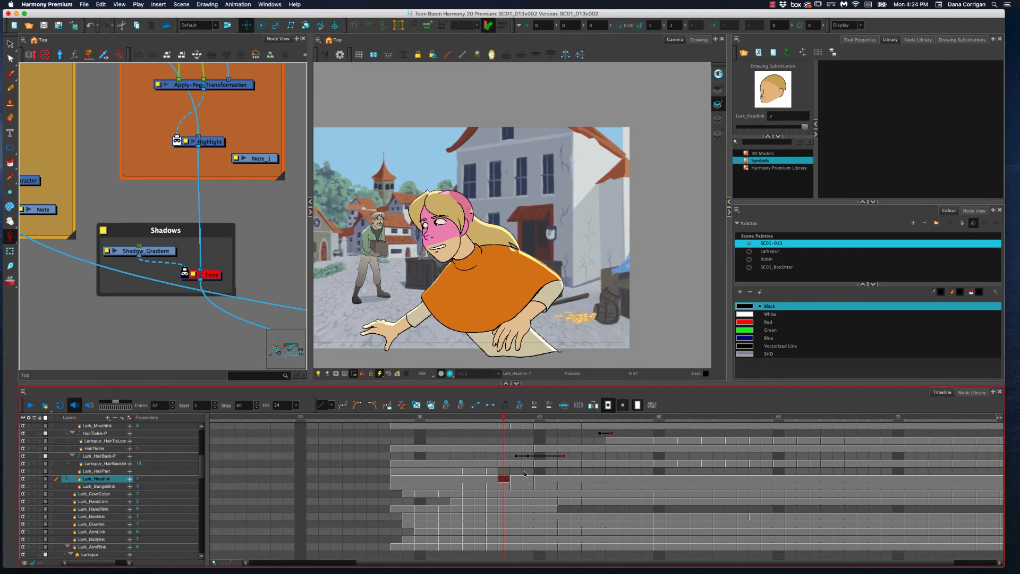
{"action": "left_click", "coordinate": [466, 416]}
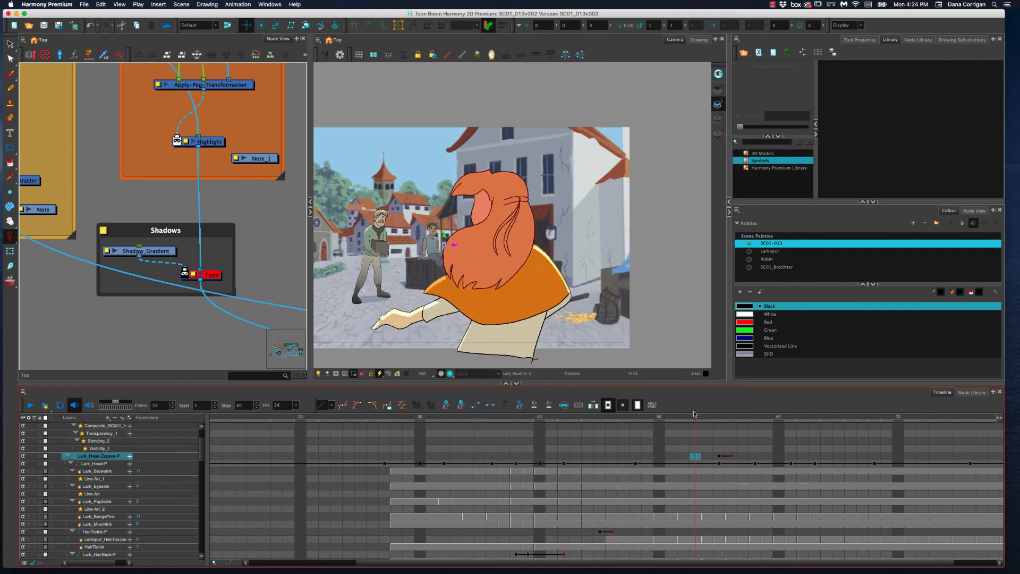
{"action": "left_click", "coordinate": [455, 418]}
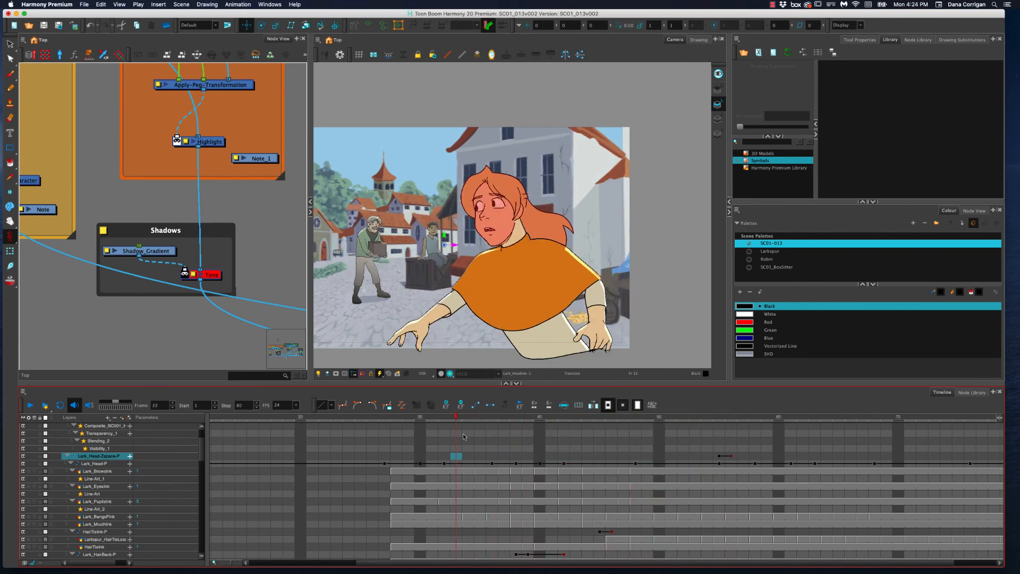
At frame 55 on Lark_Head-Zspace-P, expand and collapse its animated position, rotation and scale rows.
{"action": "left_click", "coordinate": [706, 427]}
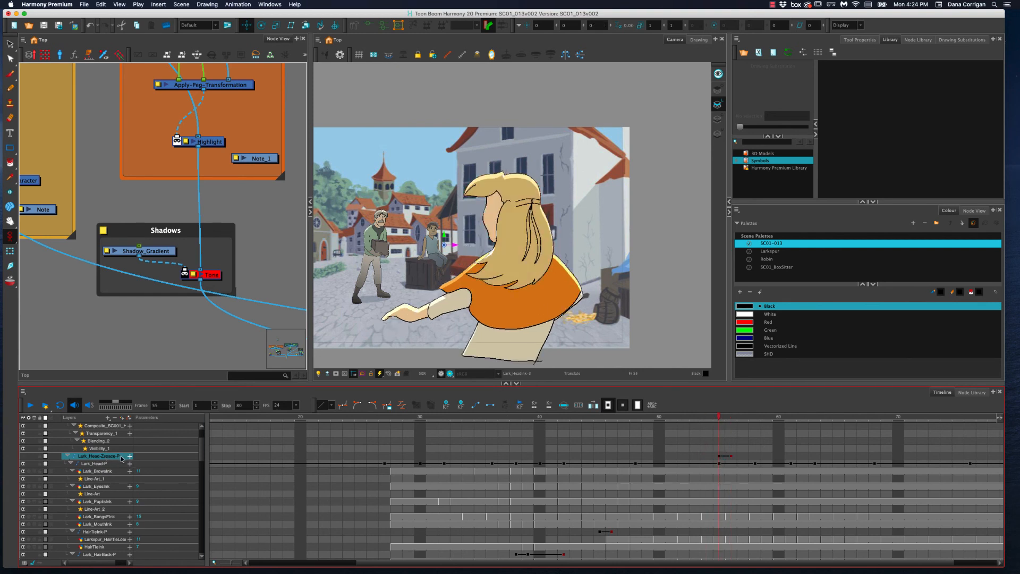
{"action": "left_click", "coordinate": [729, 418]}
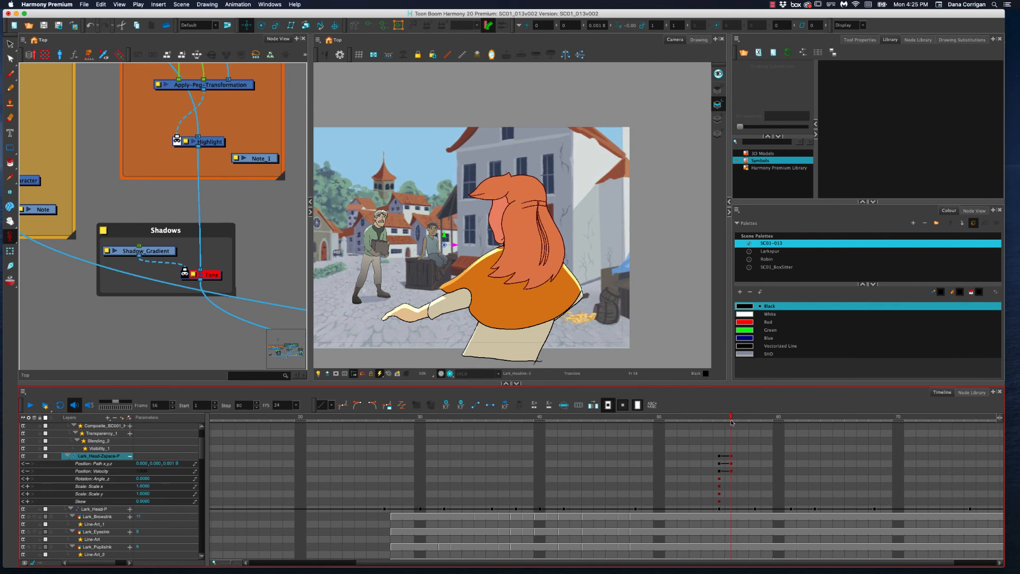
{"action": "left_click", "coordinate": [718, 417]}
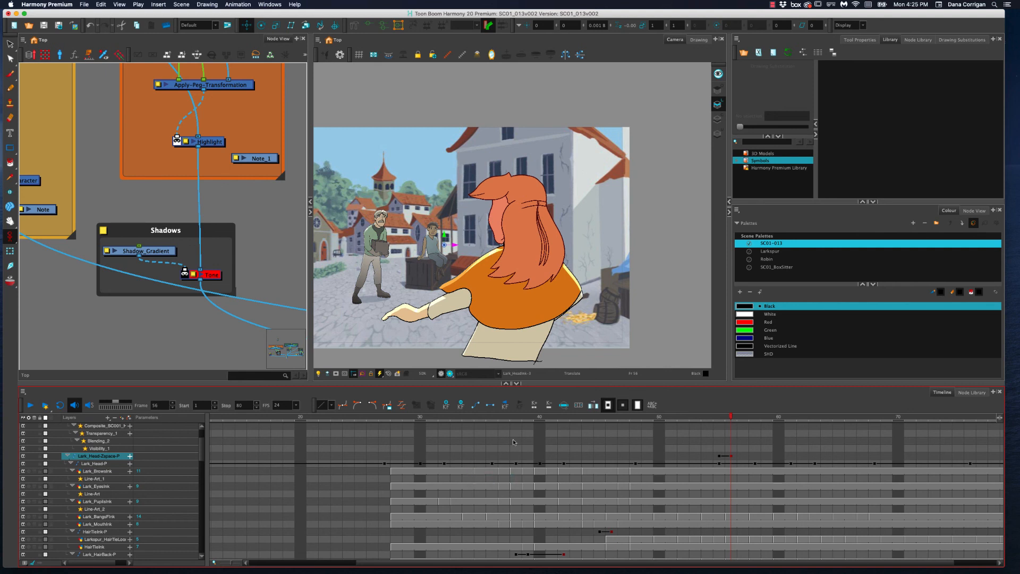
Check the Blending_2 layer cells at frames 54 and 55.
{"action": "left_click", "coordinate": [706, 440]}
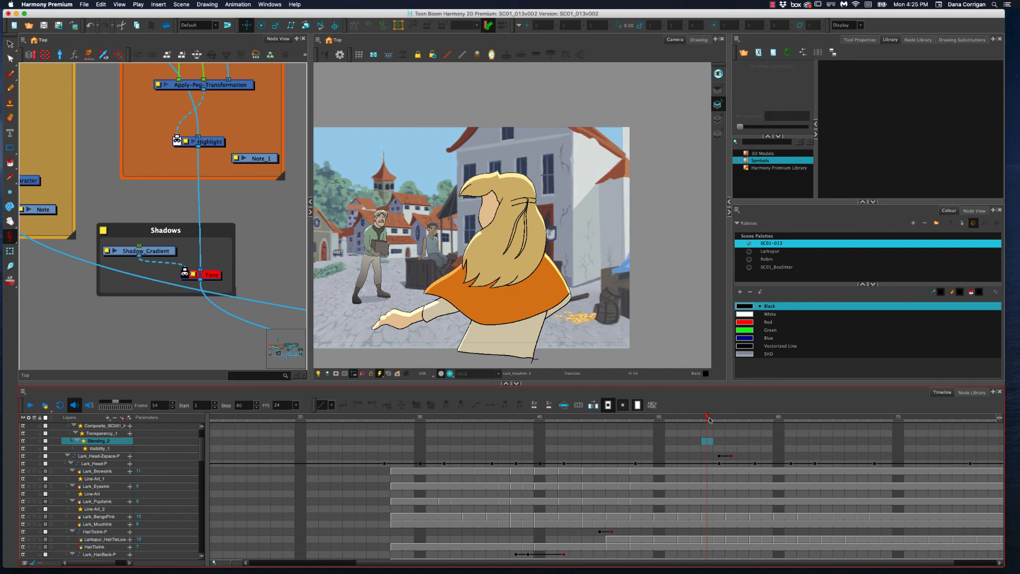
{"action": "left_click", "coordinate": [715, 418]}
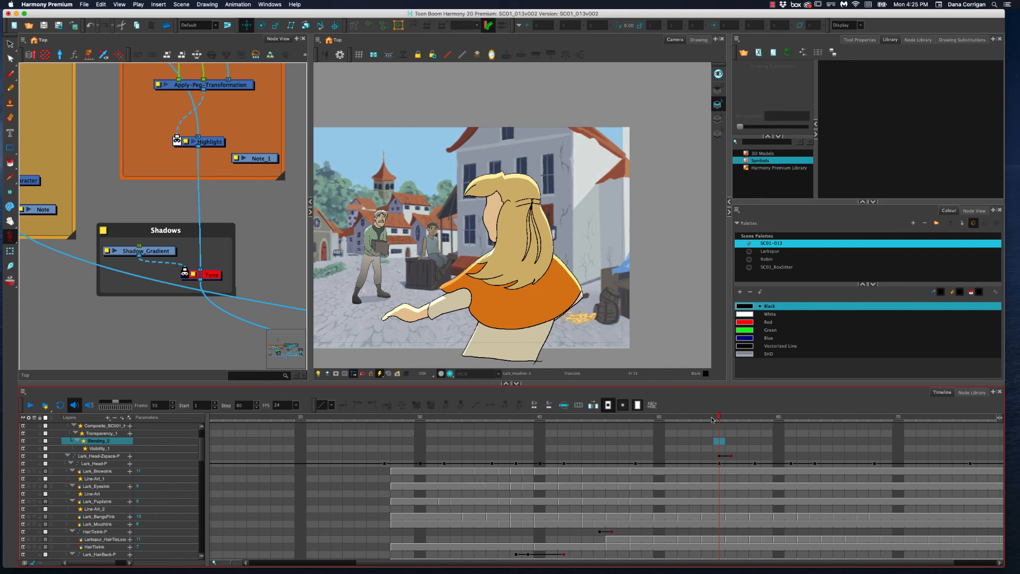
{"action": "mouse_move", "coordinate": [464, 465]}
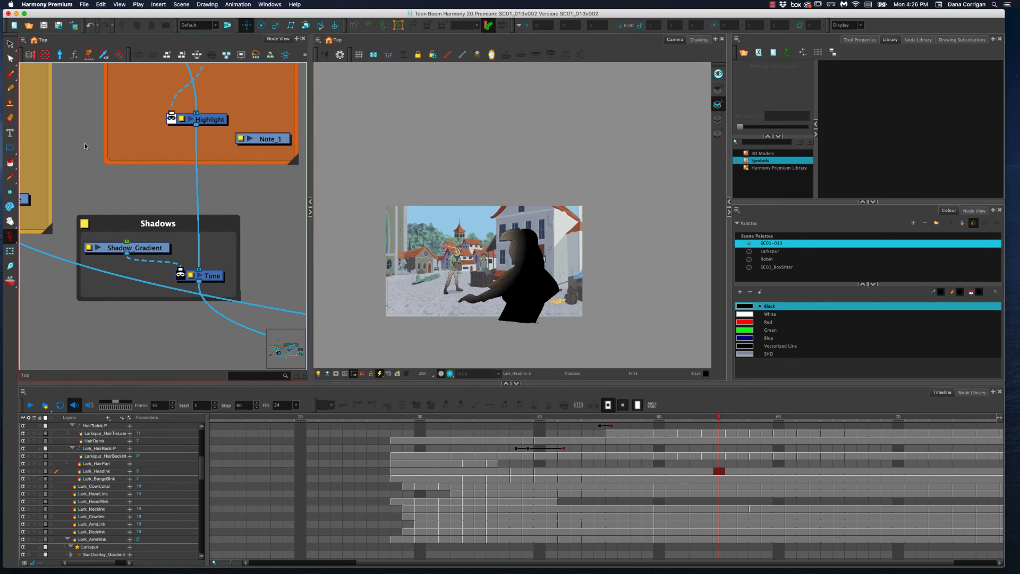
{"action": "mouse_move", "coordinate": [163, 178]}
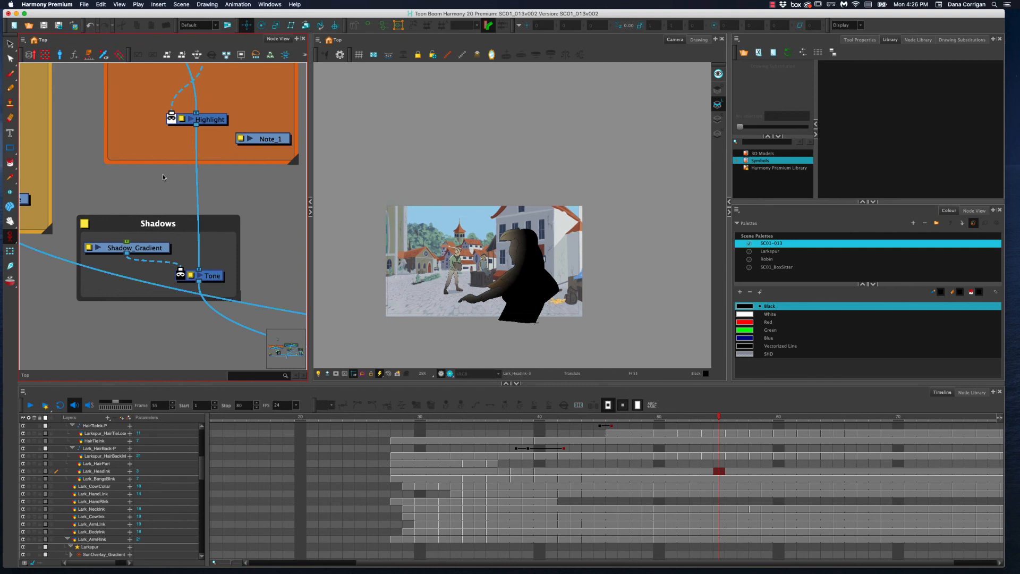
{"action": "mouse_move", "coordinate": [163, 176]}
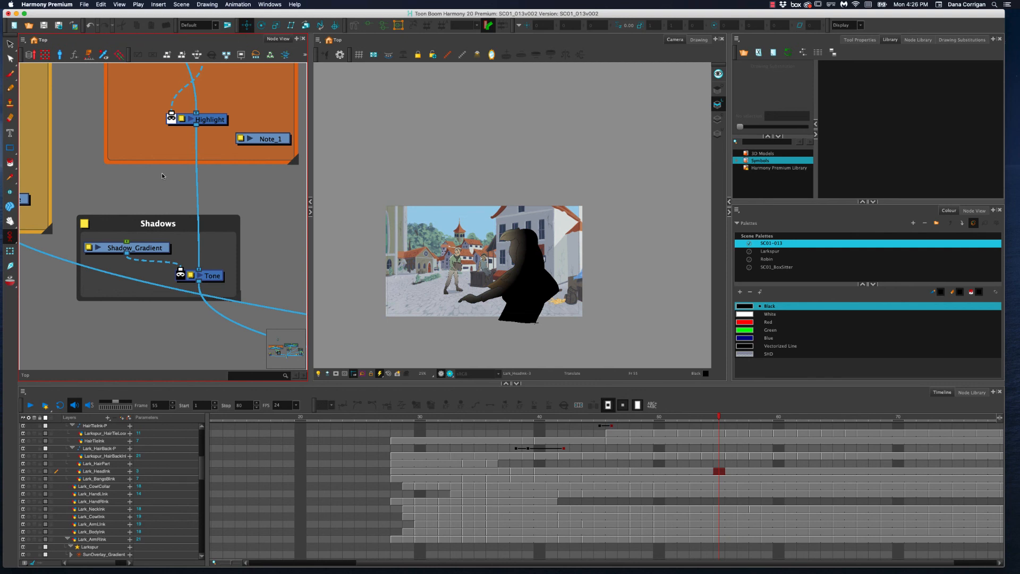